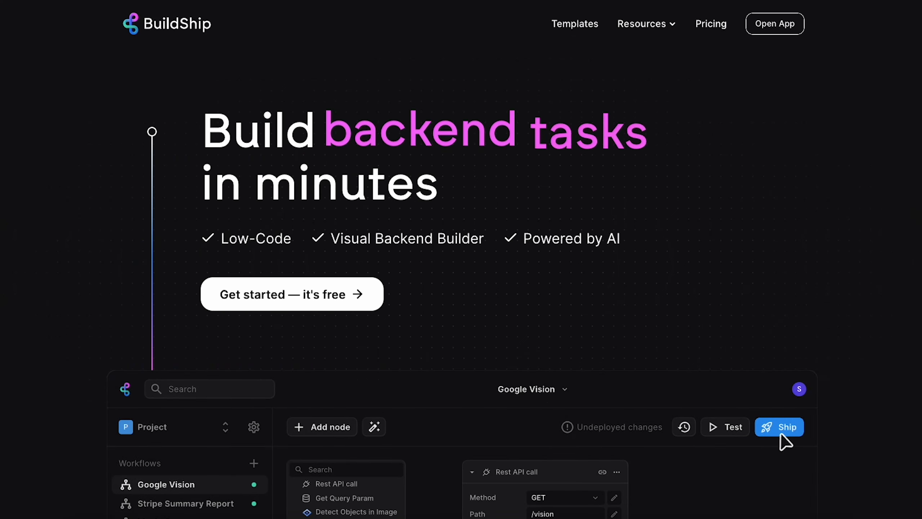
# Browse the BuildShip Templates gallery.
pyautogui.click(780, 427)
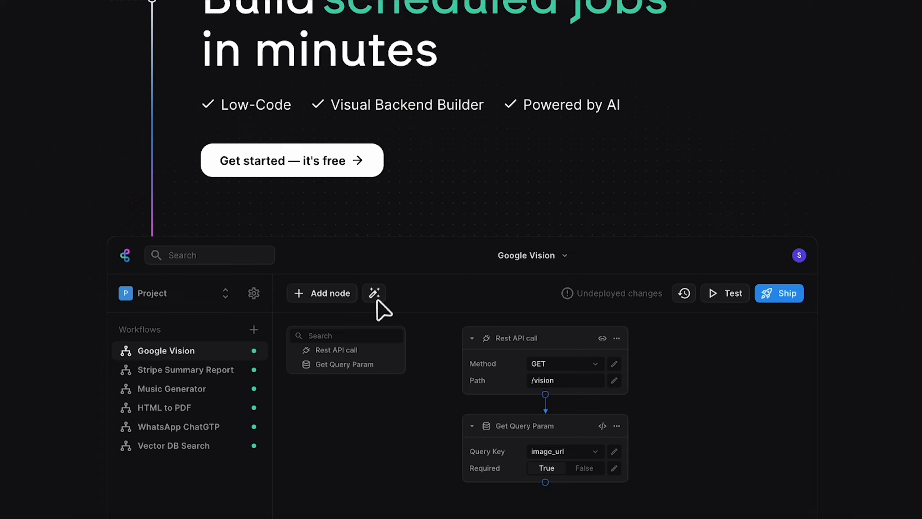
pyautogui.click(374, 293)
pyautogui.write('I need a node that detects objects in an image using Google Cloud Vi')
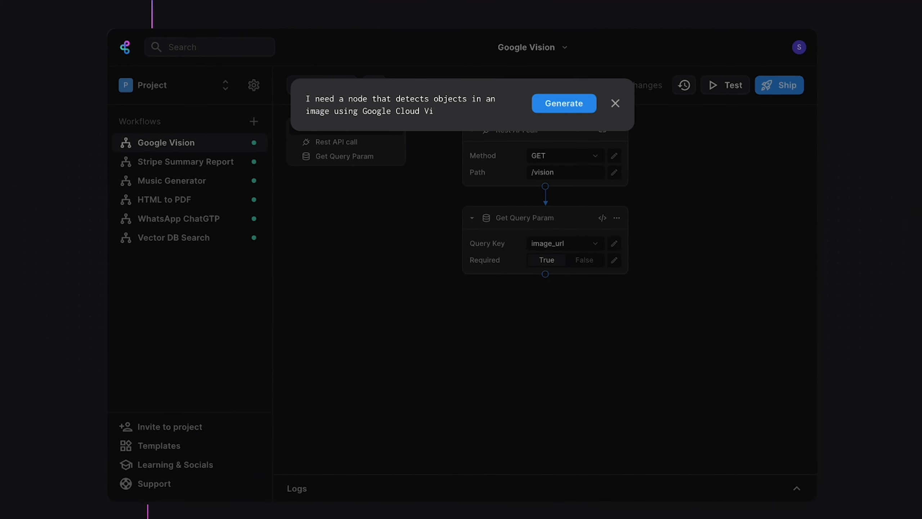
pyautogui.click(562, 103)
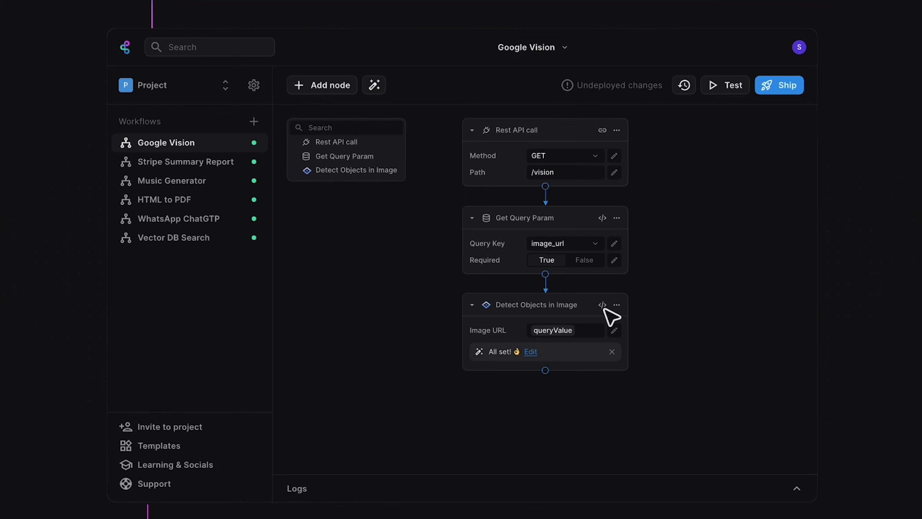
pyautogui.moveTo(779, 102)
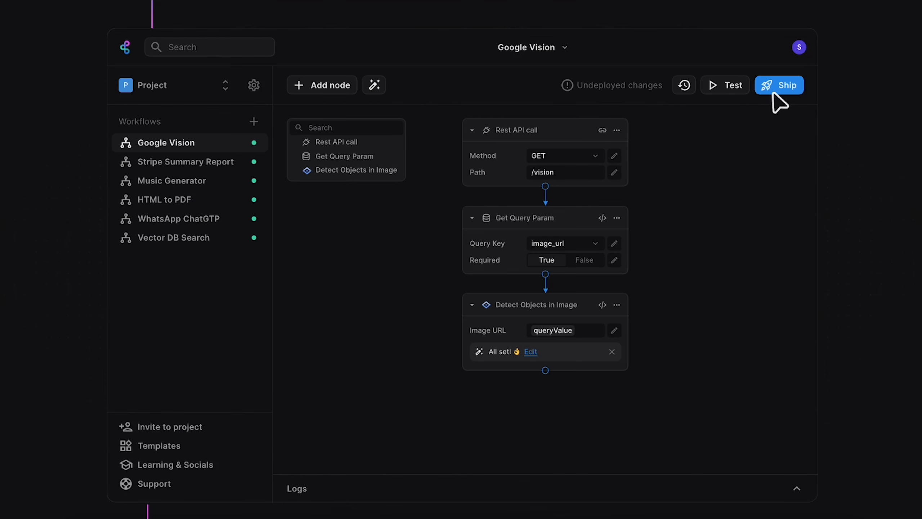
pyautogui.click(321, 84)
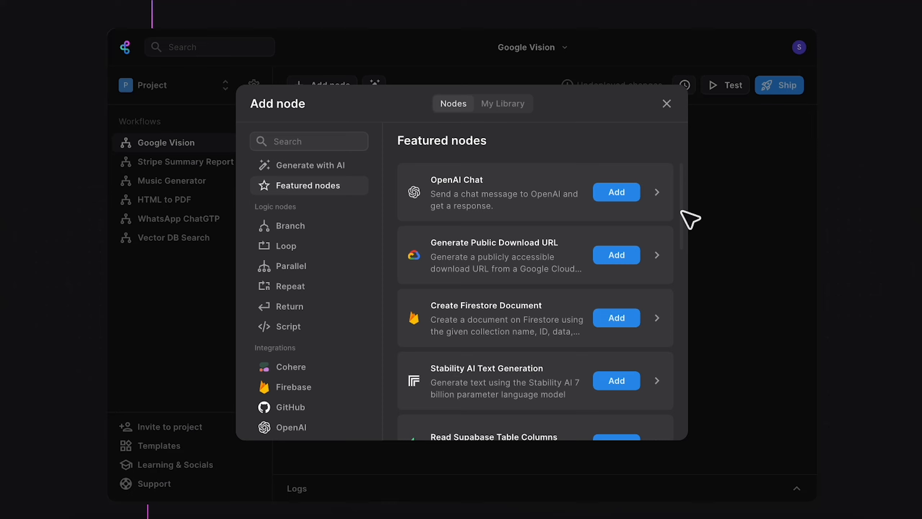
pyautogui.scroll(-3)
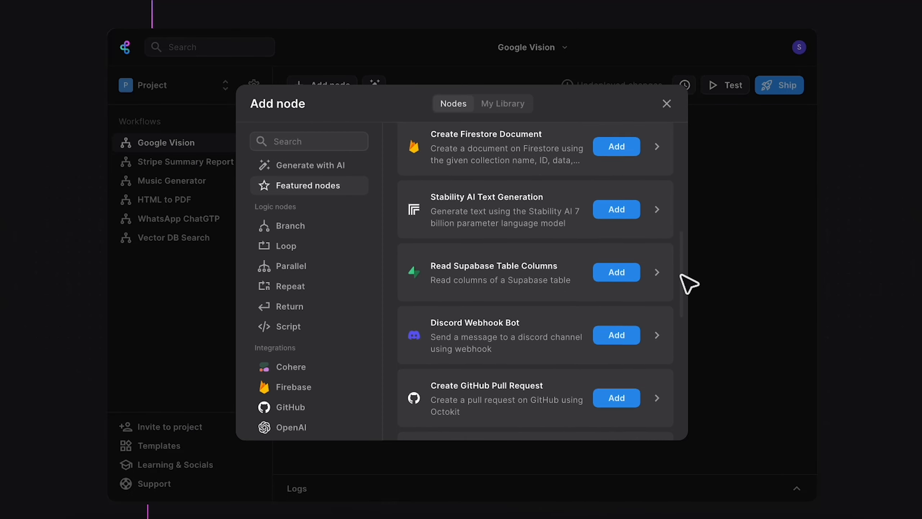
pyautogui.scroll(-3)
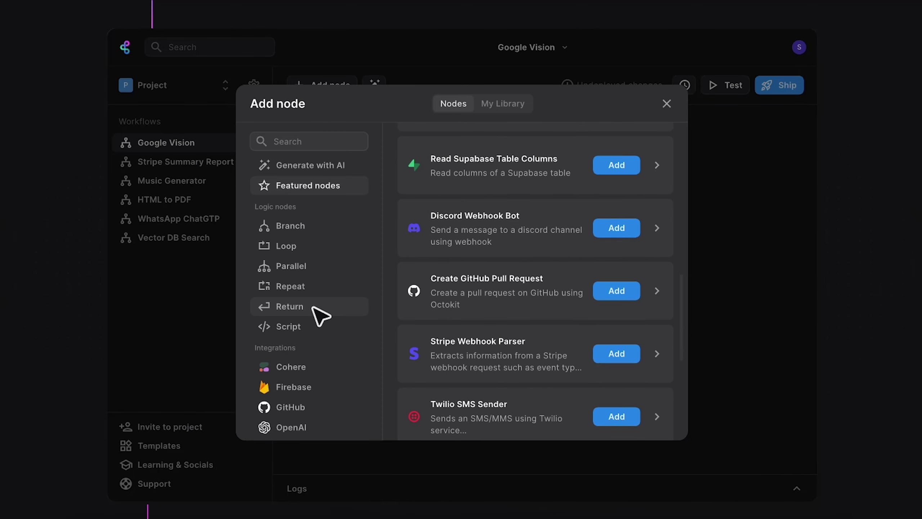
pyautogui.click(666, 103)
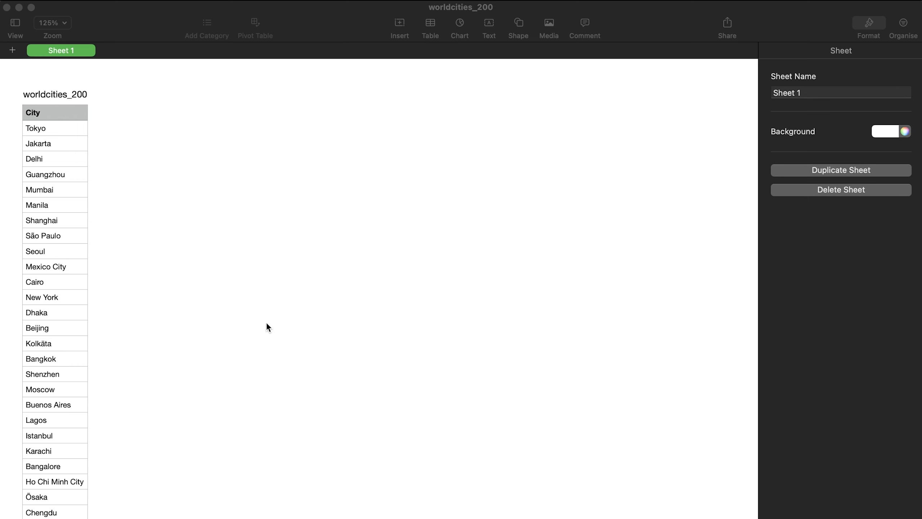
# Scroll down the template list and open the Bulk GPT itinerary template.
pyautogui.scroll(-3)
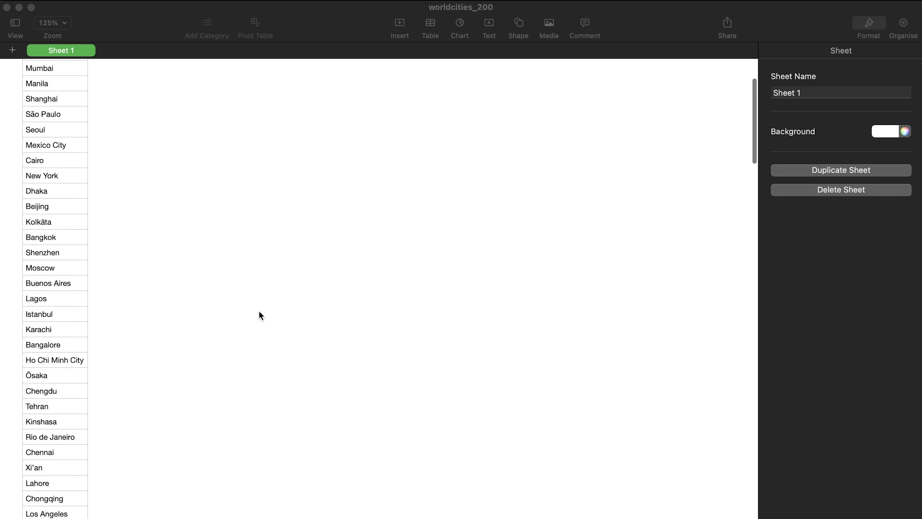
pyautogui.scroll(-3)
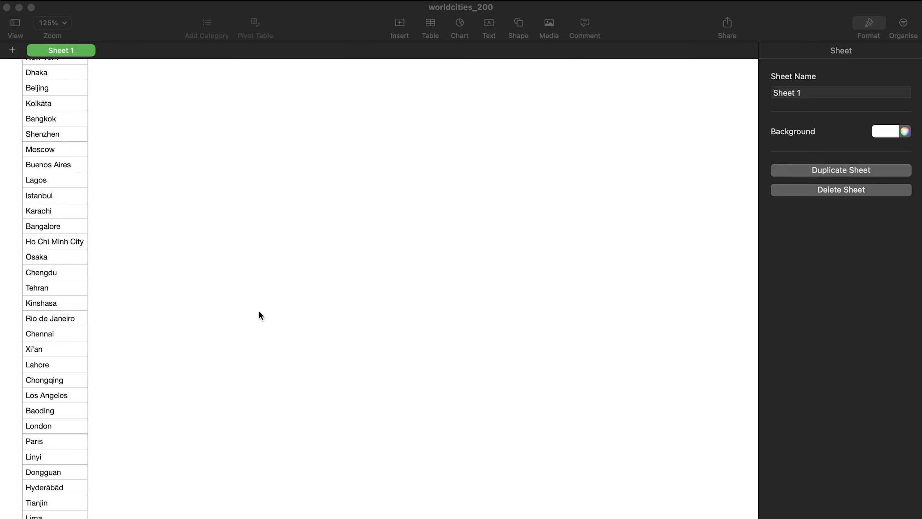
pyautogui.scroll(-3)
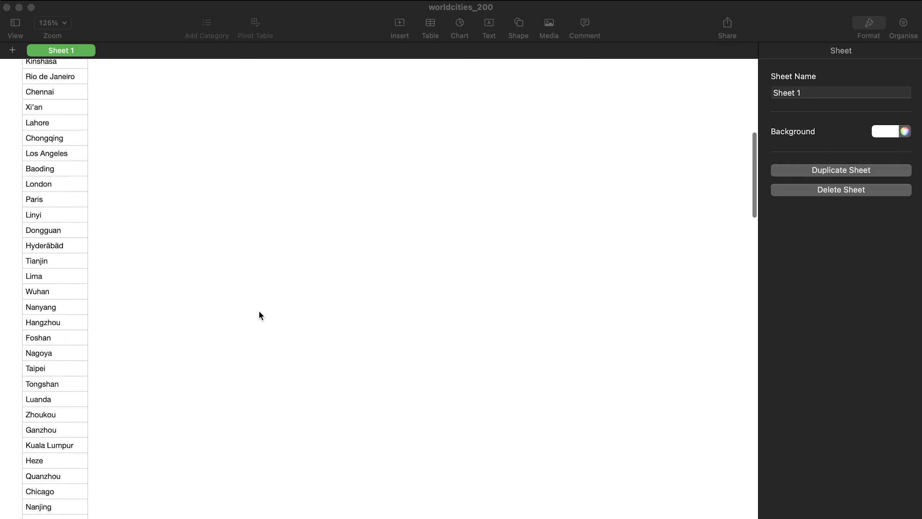
pyautogui.scroll(-3)
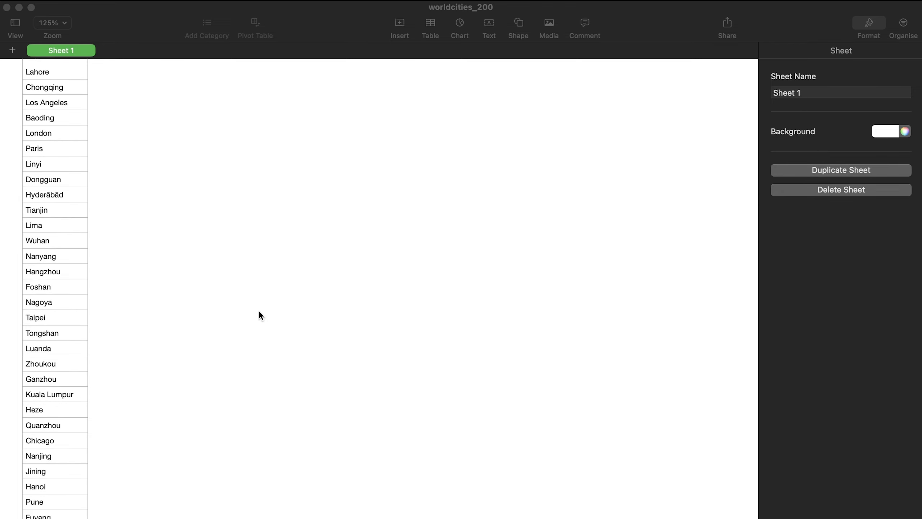
pyautogui.scroll(-3)
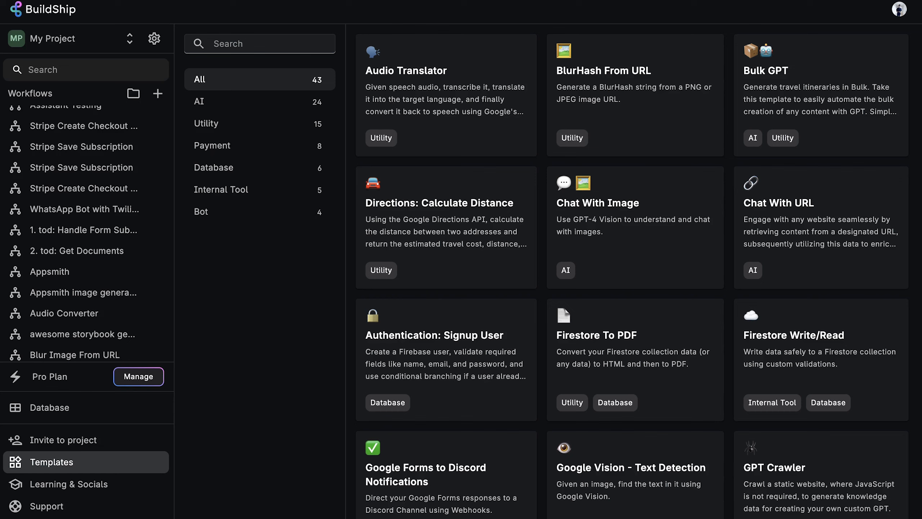
pyautogui.scroll(-3)
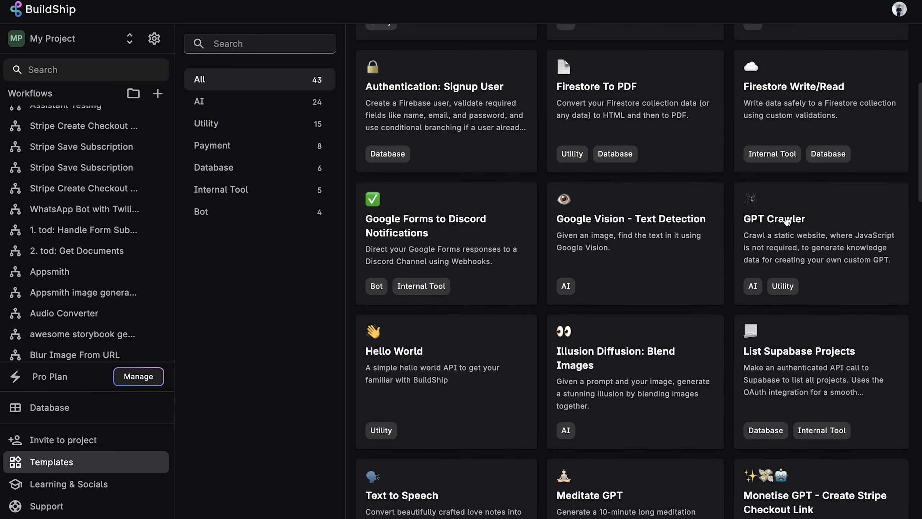
pyautogui.scroll(-3)
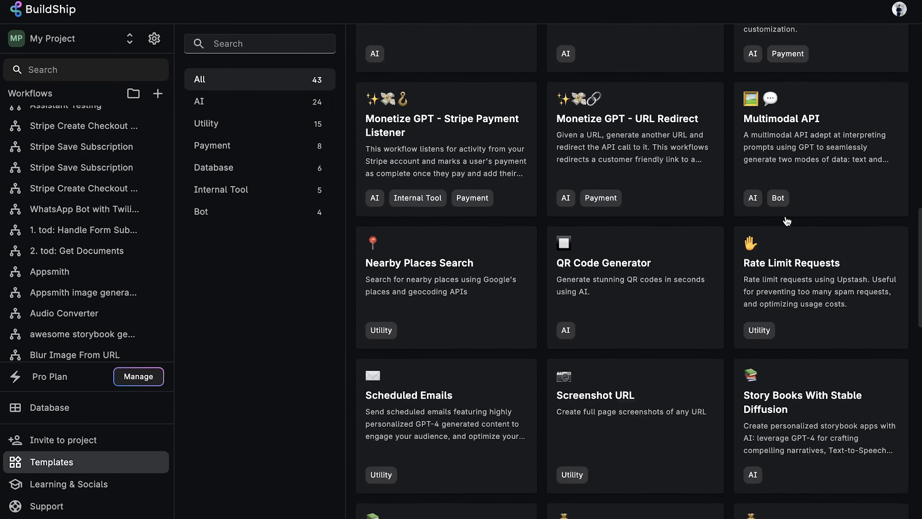
pyautogui.scroll(3)
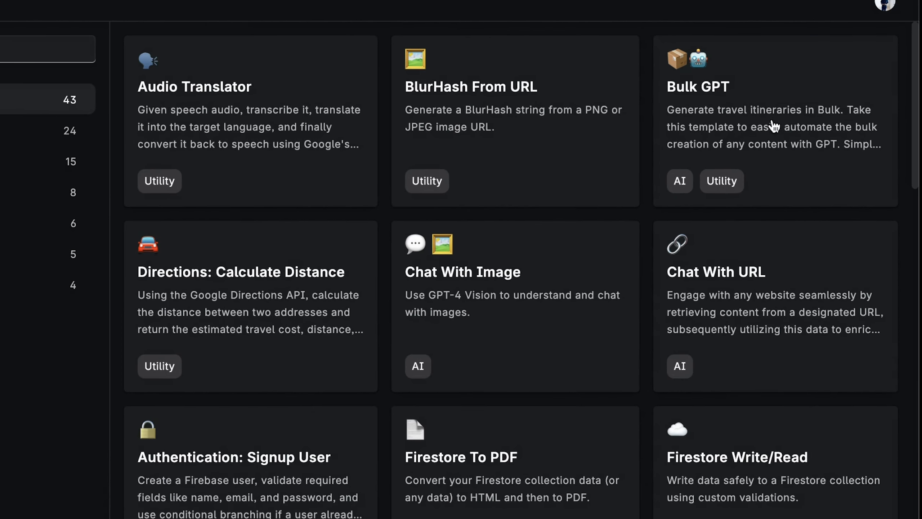
pyautogui.click(774, 118)
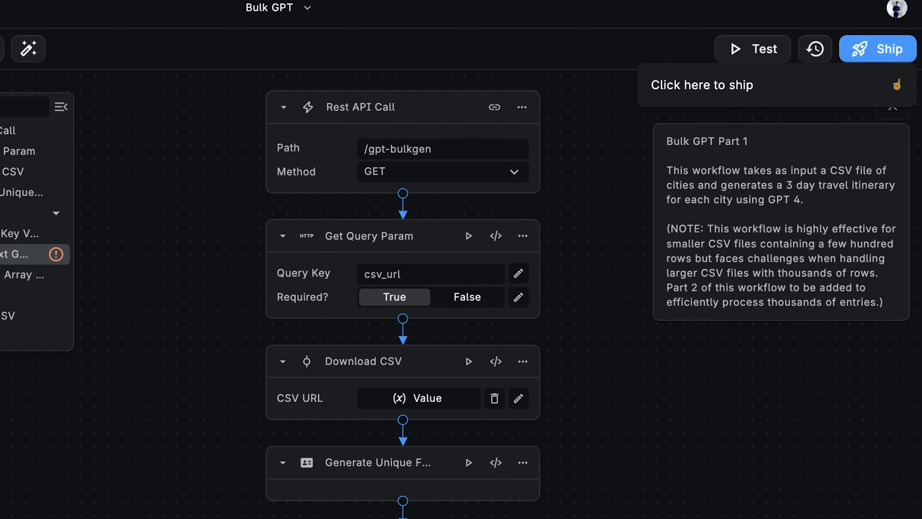
pyautogui.scroll(-3)
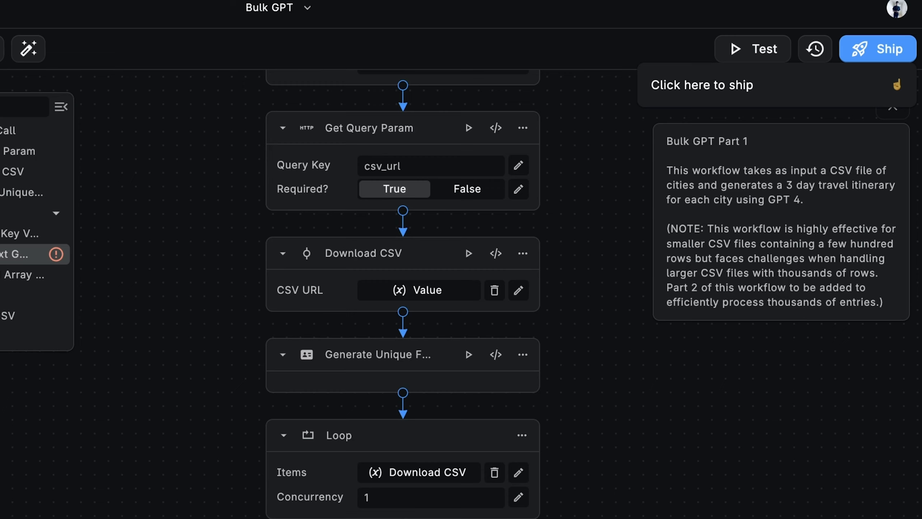
pyautogui.scroll(3)
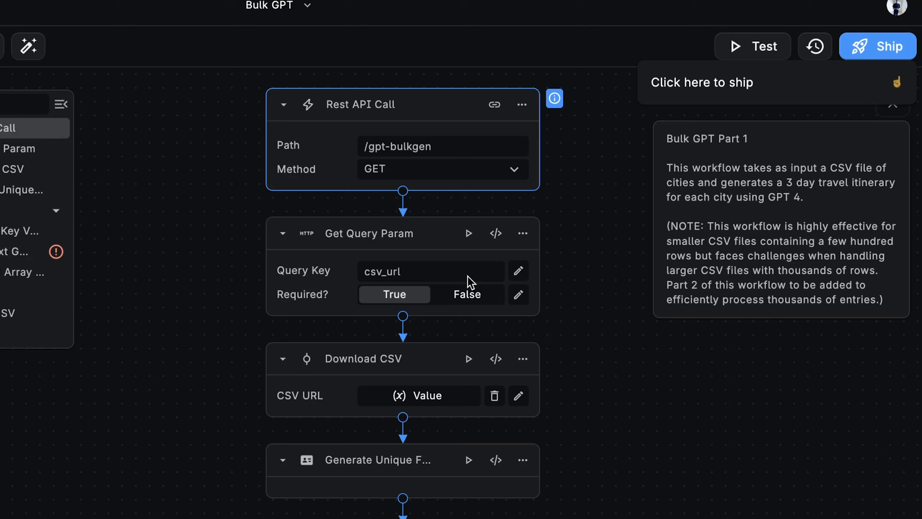
pyautogui.moveTo(373, 112)
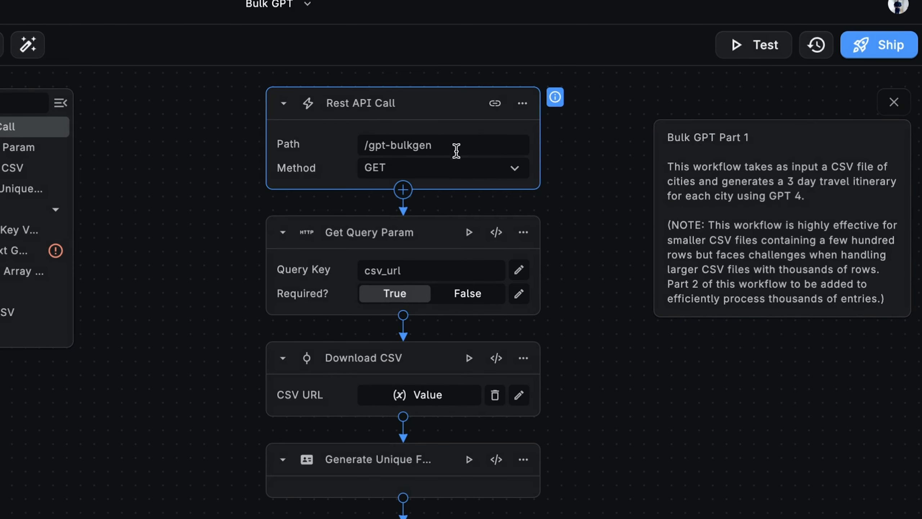
pyautogui.moveTo(428, 177)
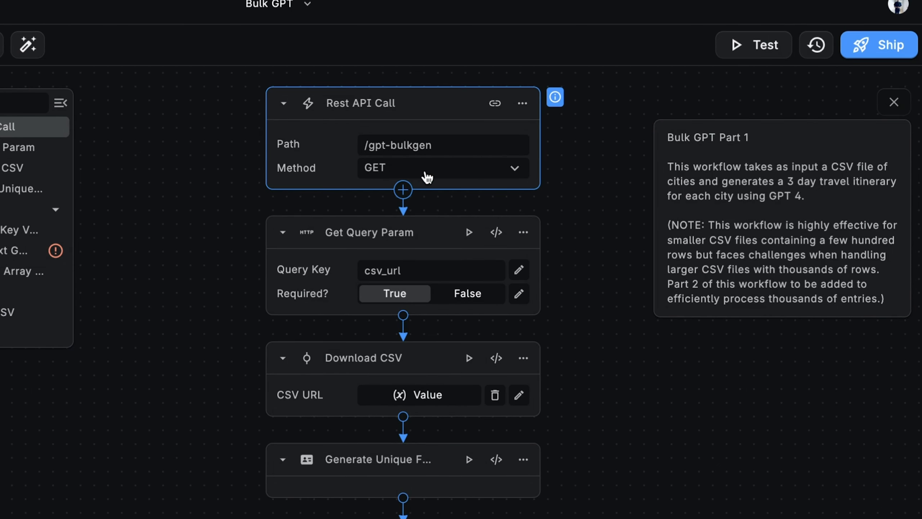
pyautogui.click(442, 168)
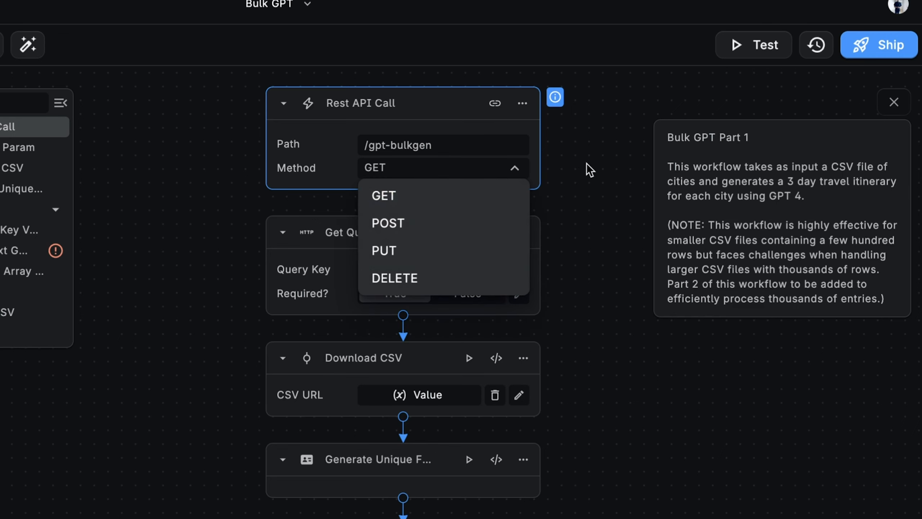
pyautogui.click(383, 196)
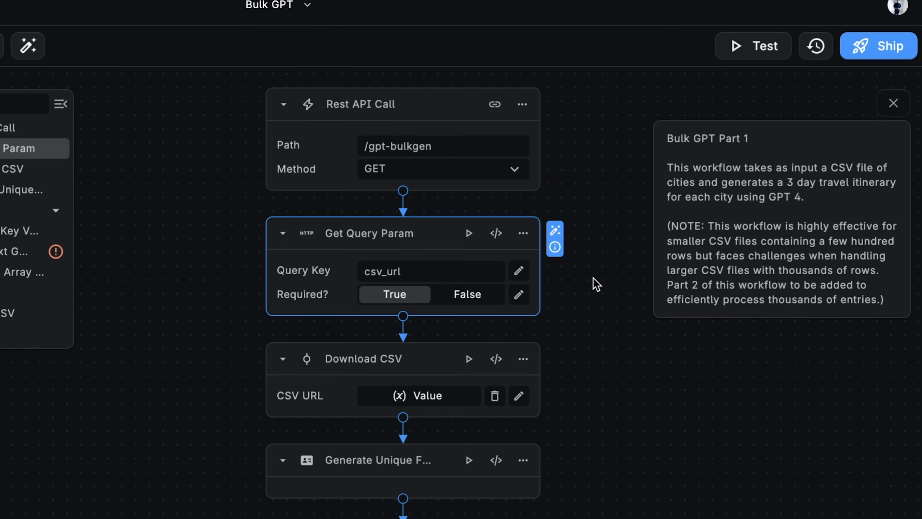
pyautogui.moveTo(579, 291)
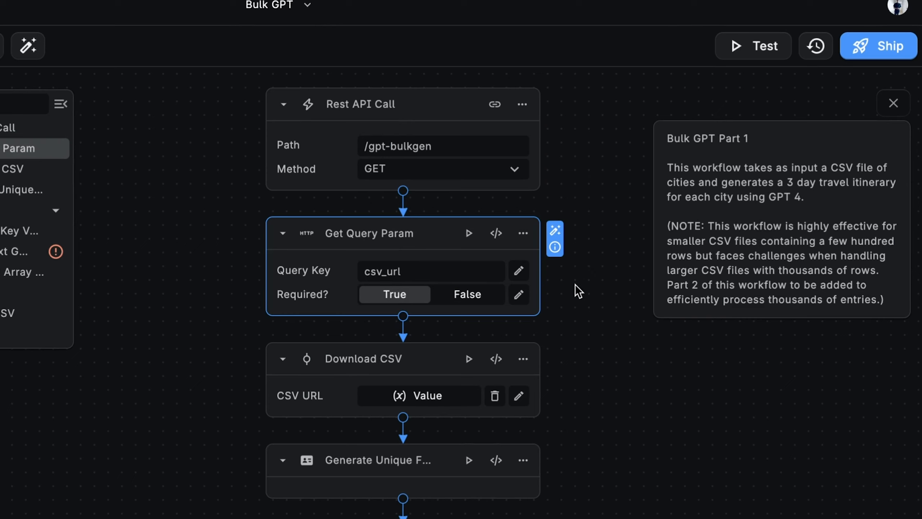
pyautogui.moveTo(315, 223)
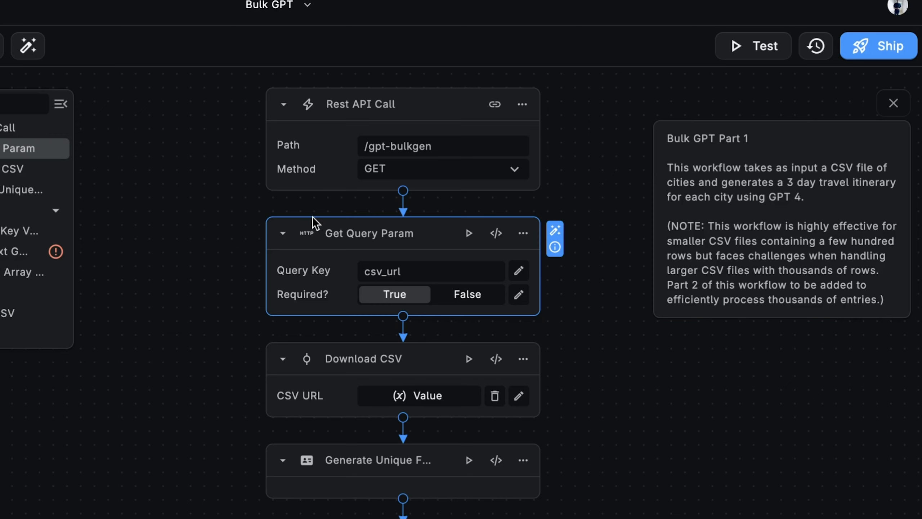
pyautogui.scroll(-3)
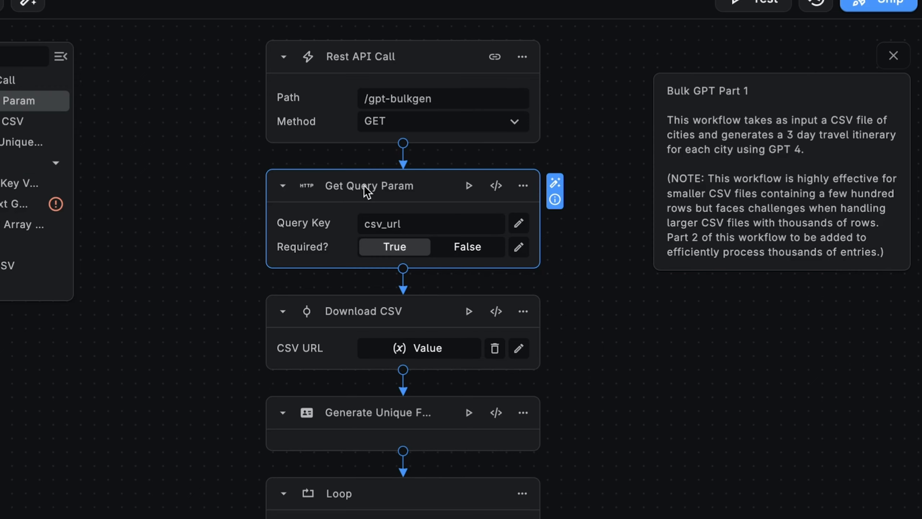
pyautogui.moveTo(403, 238)
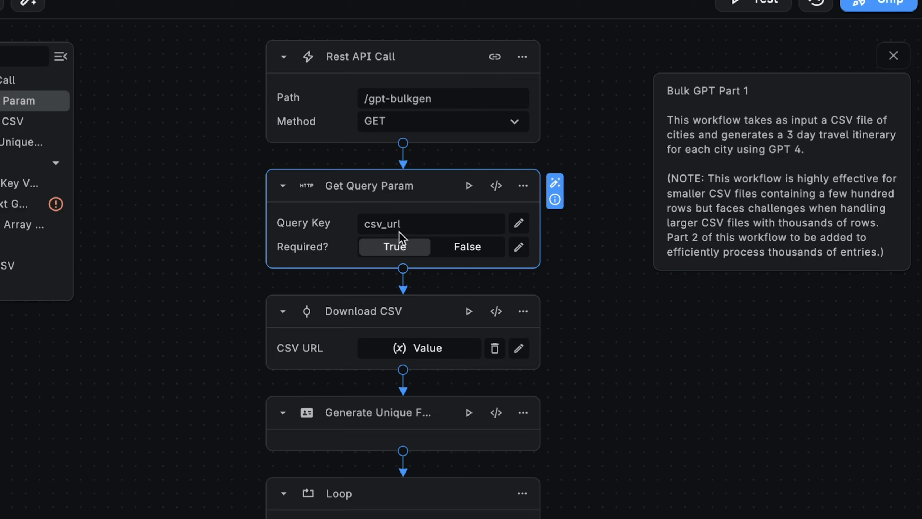
pyautogui.moveTo(409, 235)
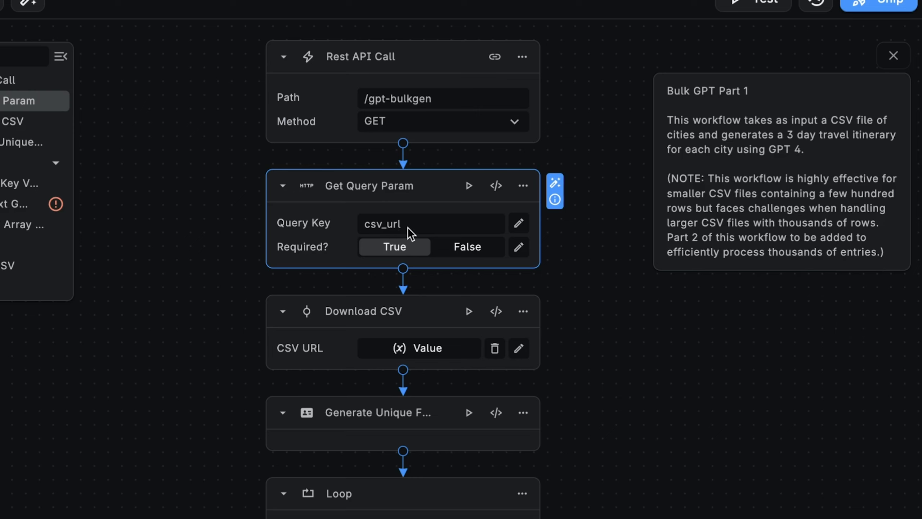
pyautogui.moveTo(354, 253)
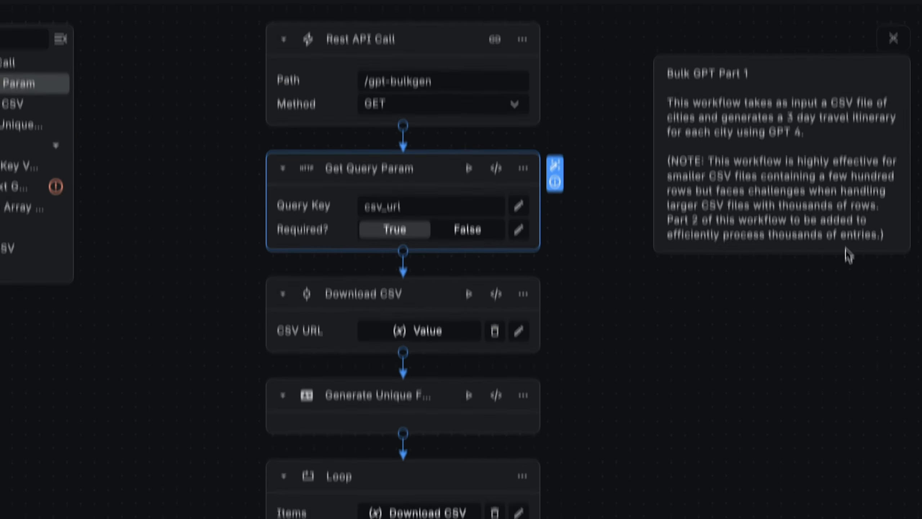
pyautogui.scroll(-3)
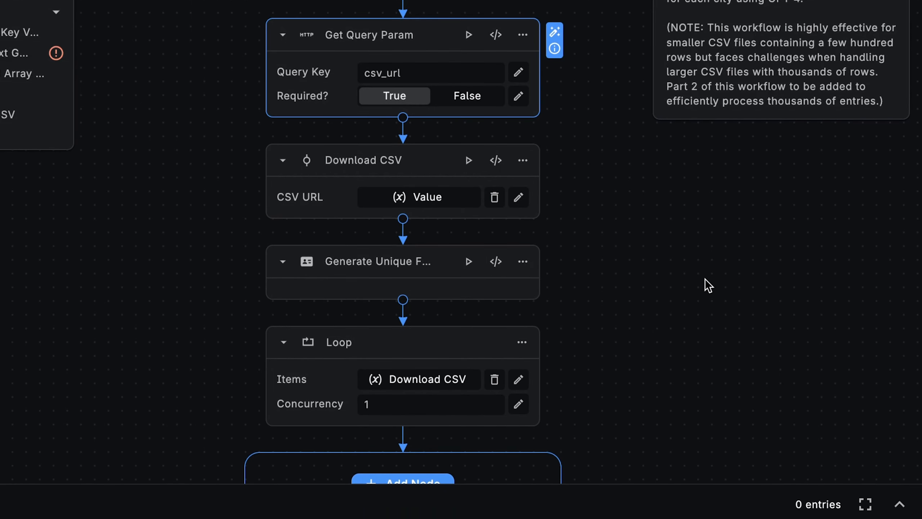
pyautogui.moveTo(501, 148)
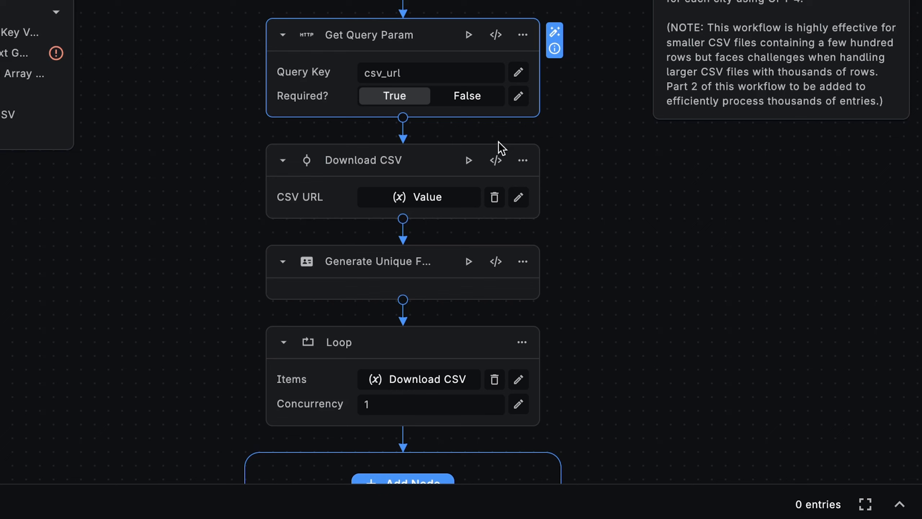
pyautogui.moveTo(403, 160)
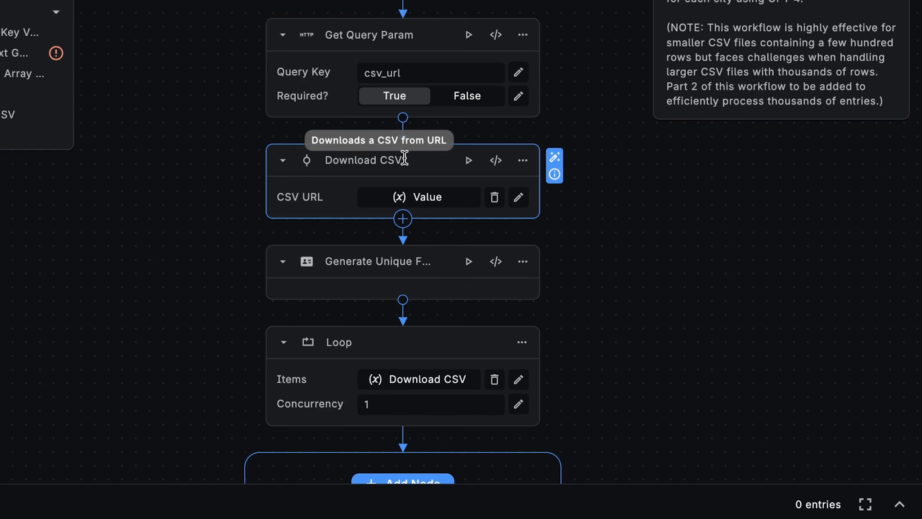
pyautogui.moveTo(367, 204)
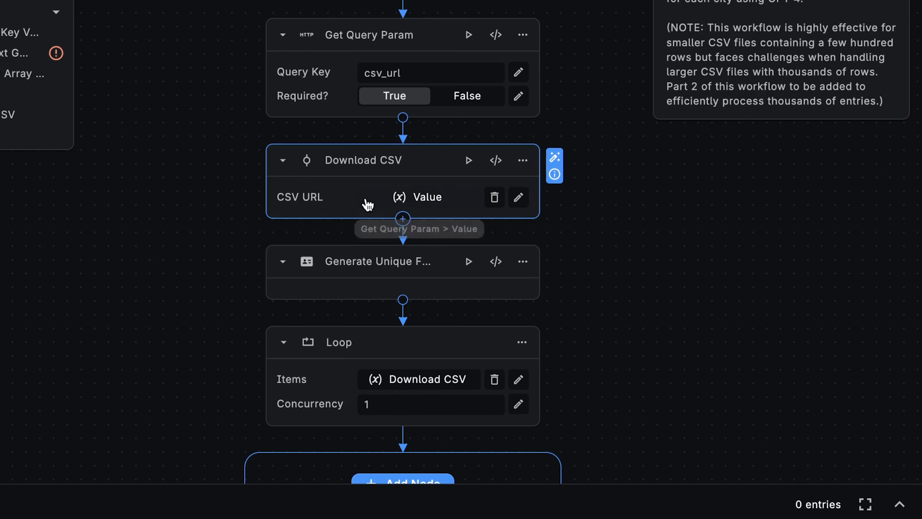
pyautogui.moveTo(427, 198)
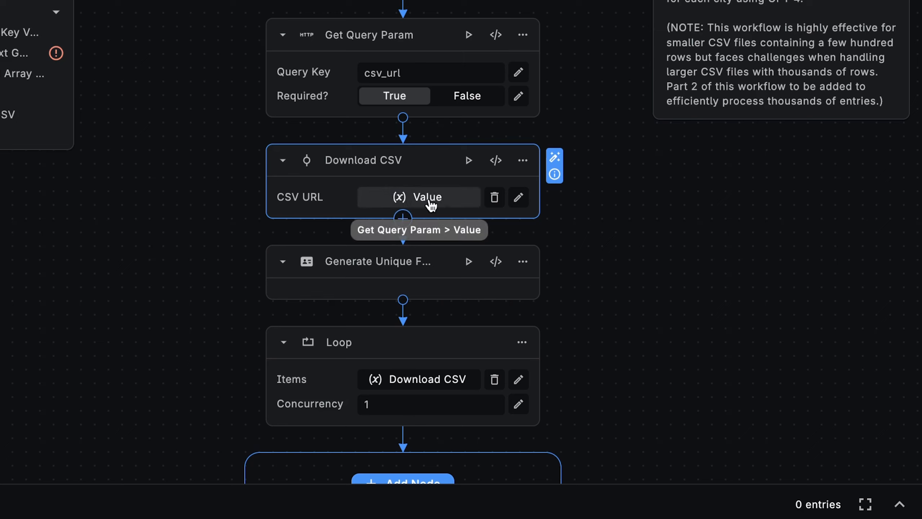
pyautogui.moveTo(342, 205)
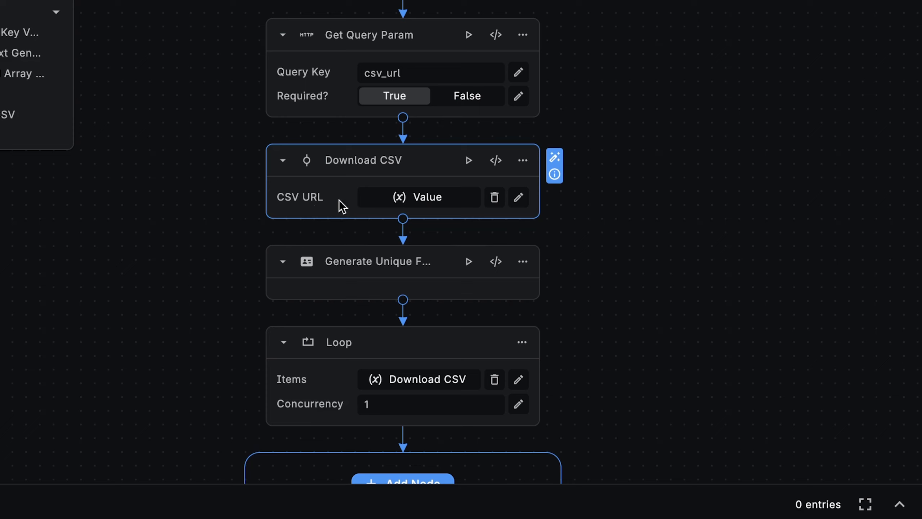
pyautogui.moveTo(422, 199)
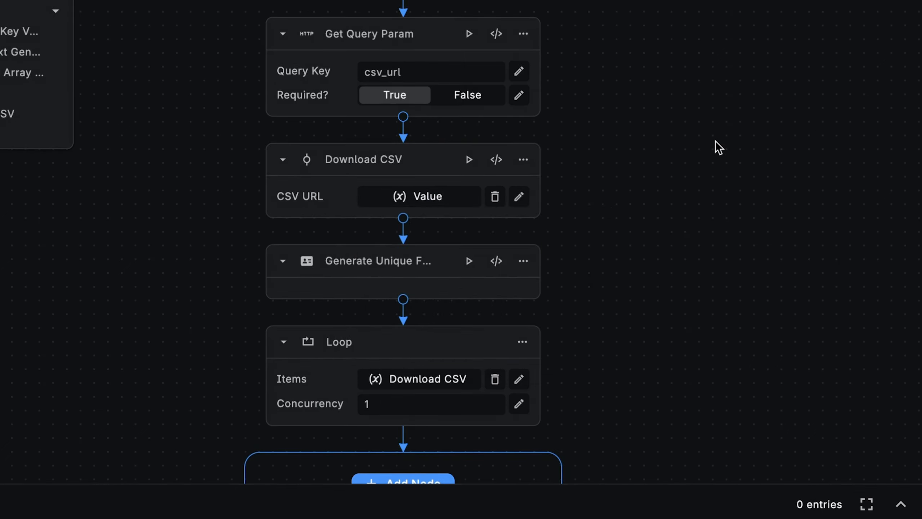
pyautogui.moveTo(459, 167)
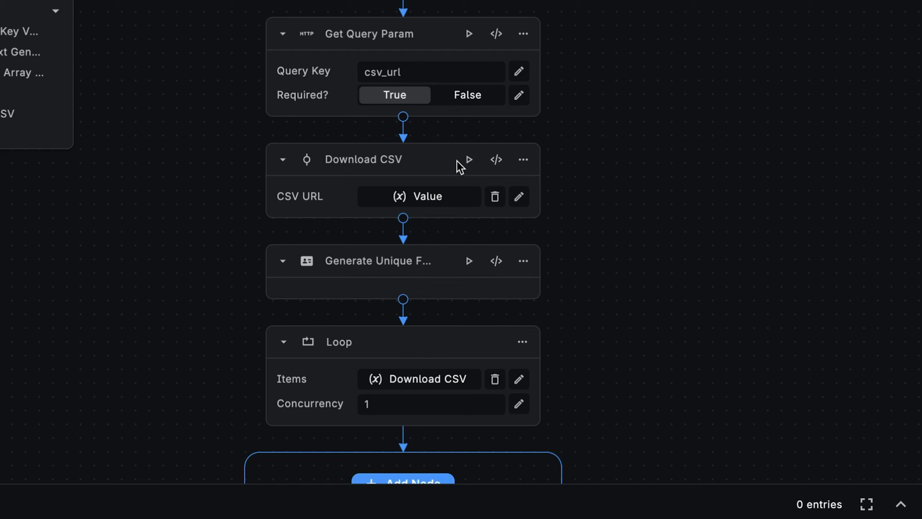
# Test-run the Download CSV node and scroll through the returned city list.
pyautogui.click(468, 159)
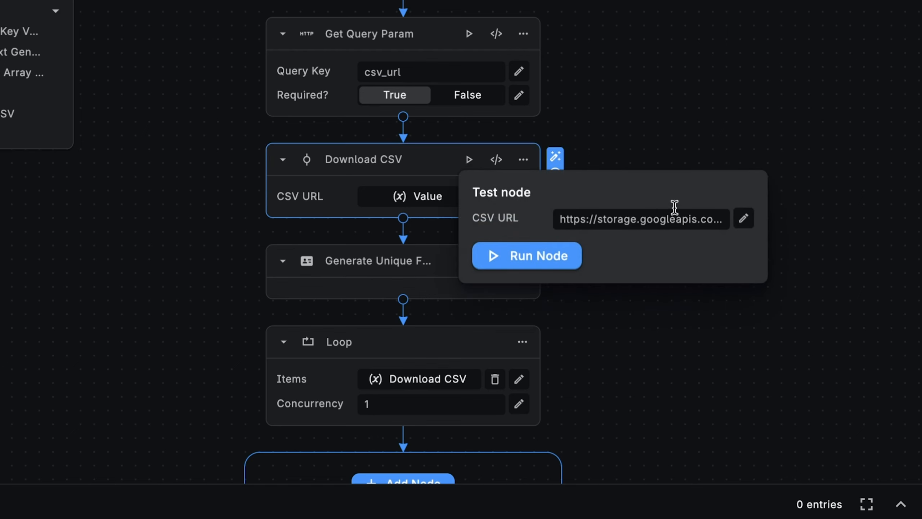
pyautogui.click(527, 256)
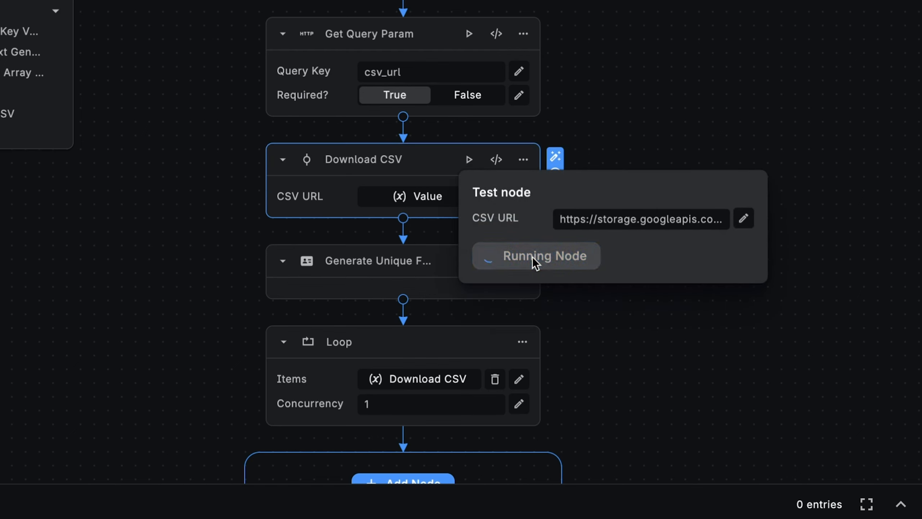
pyautogui.click(526, 255)
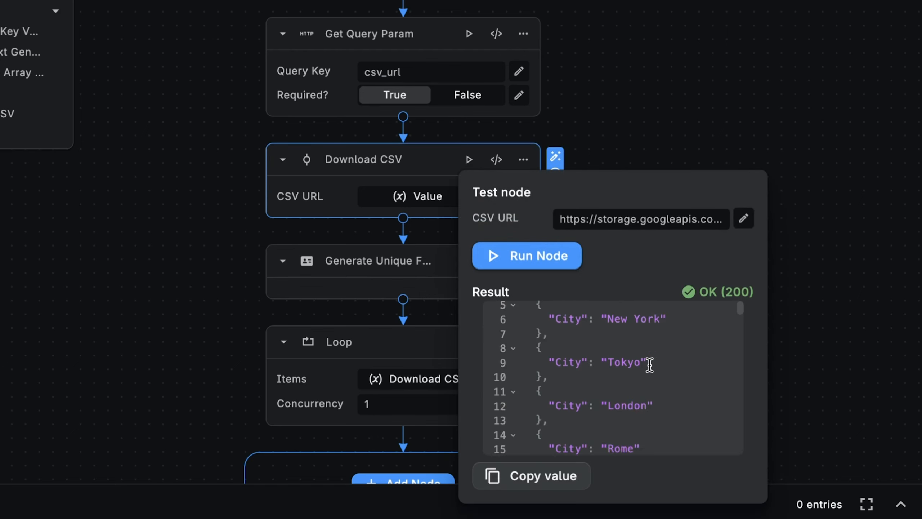
pyautogui.scroll(-3)
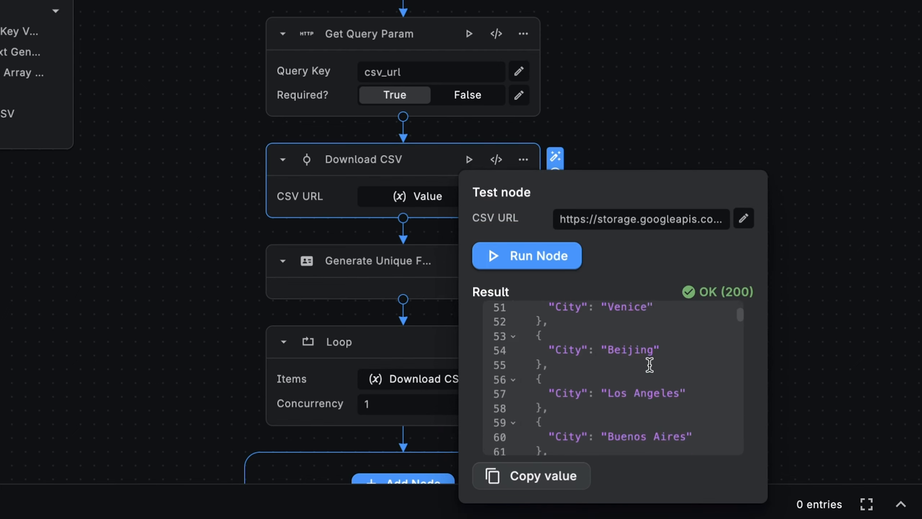
pyautogui.scroll(-3)
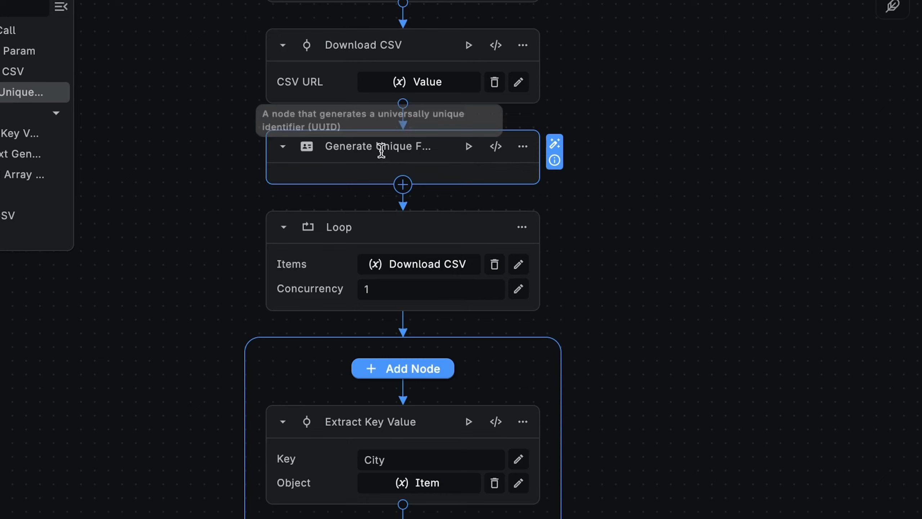
pyautogui.moveTo(441, 147)
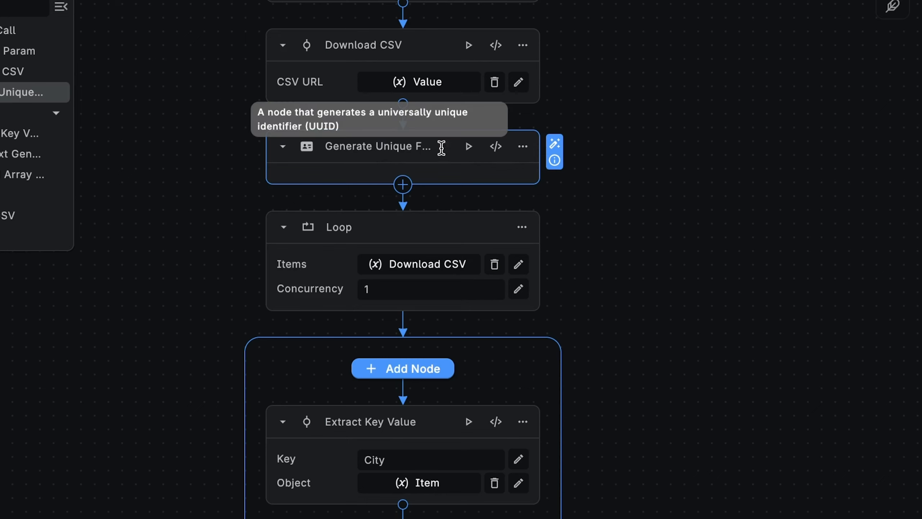
pyautogui.moveTo(637, 160)
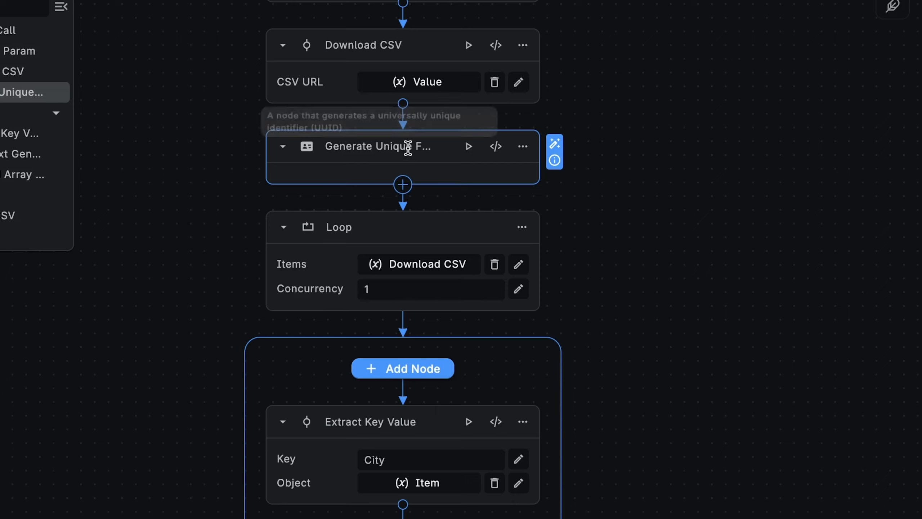
pyautogui.moveTo(619, 191)
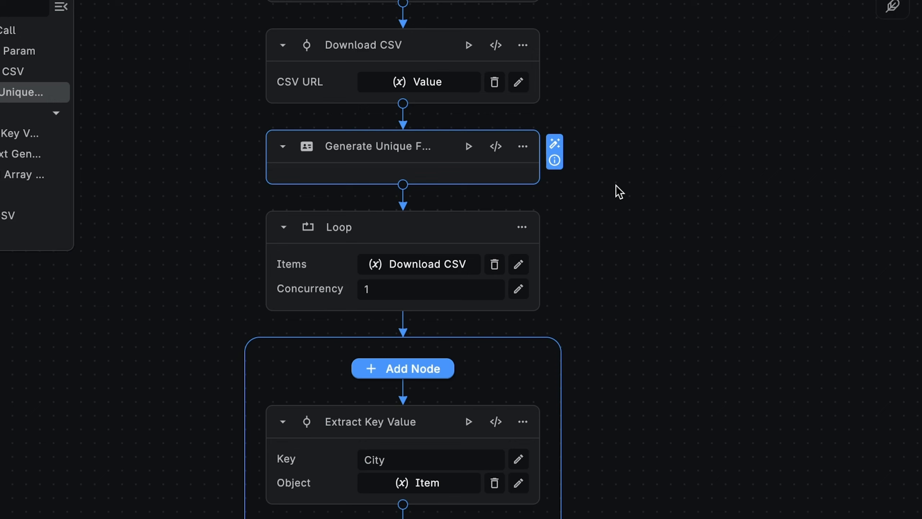
pyautogui.moveTo(742, 211)
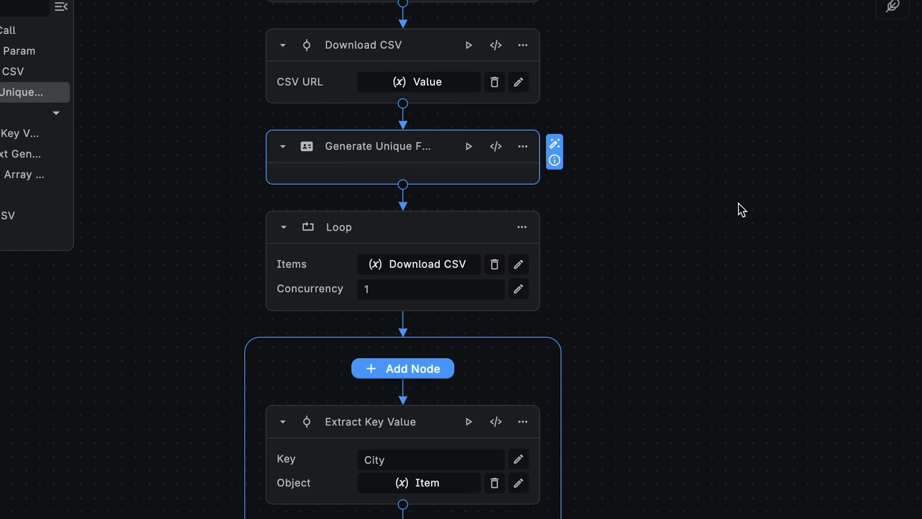
pyautogui.scroll(-3)
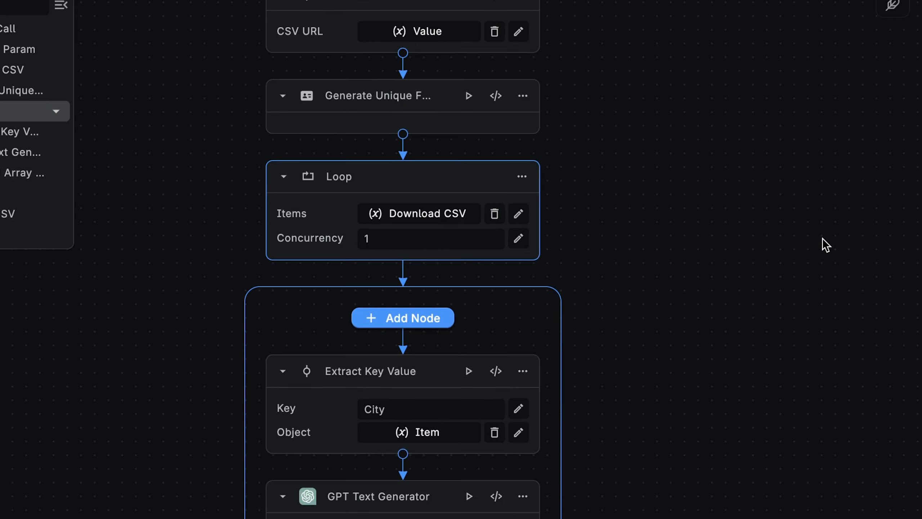
pyautogui.moveTo(428, 187)
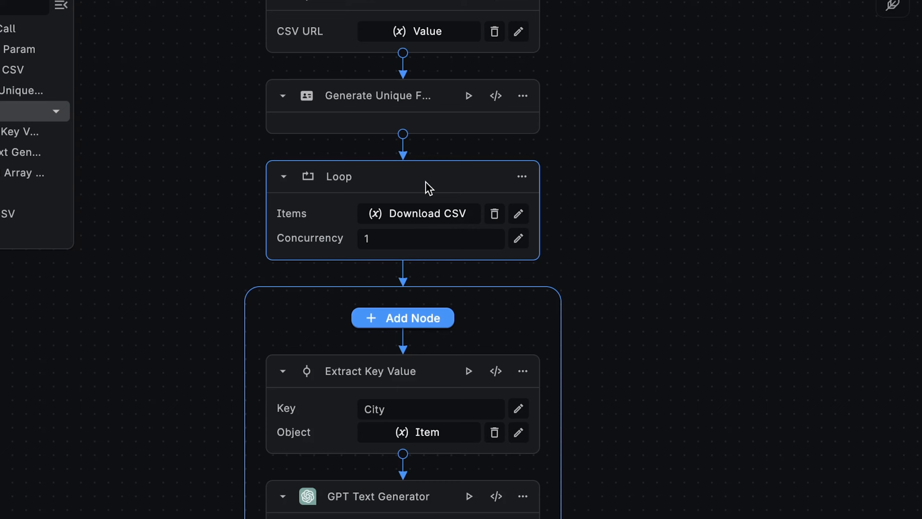
pyautogui.moveTo(438, 190)
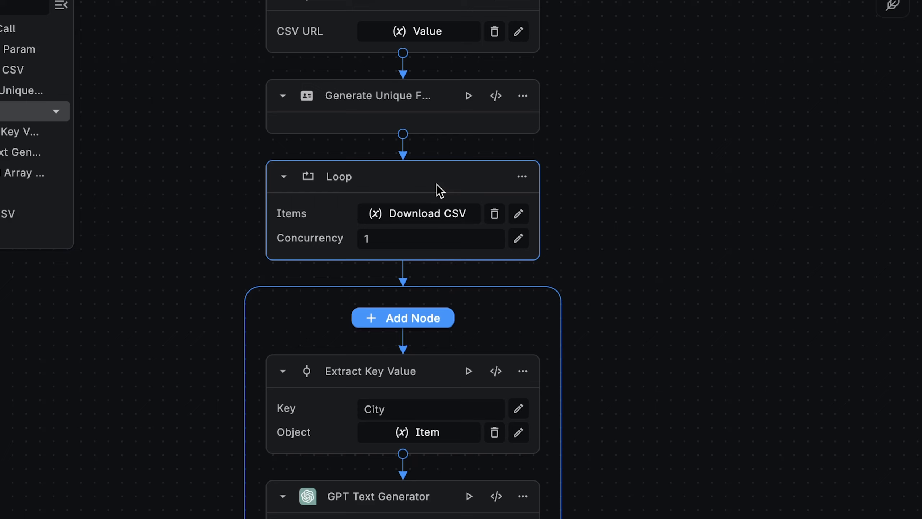
pyautogui.moveTo(581, 344)
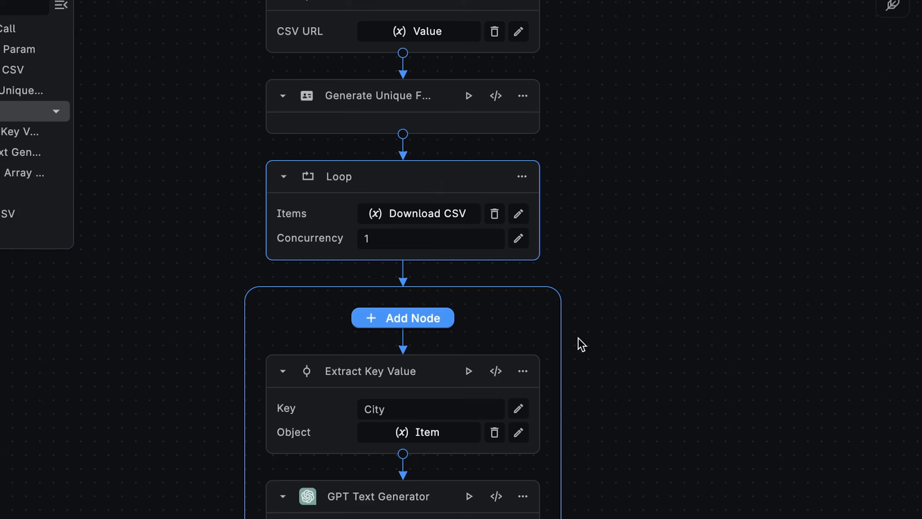
pyautogui.moveTo(415, 179)
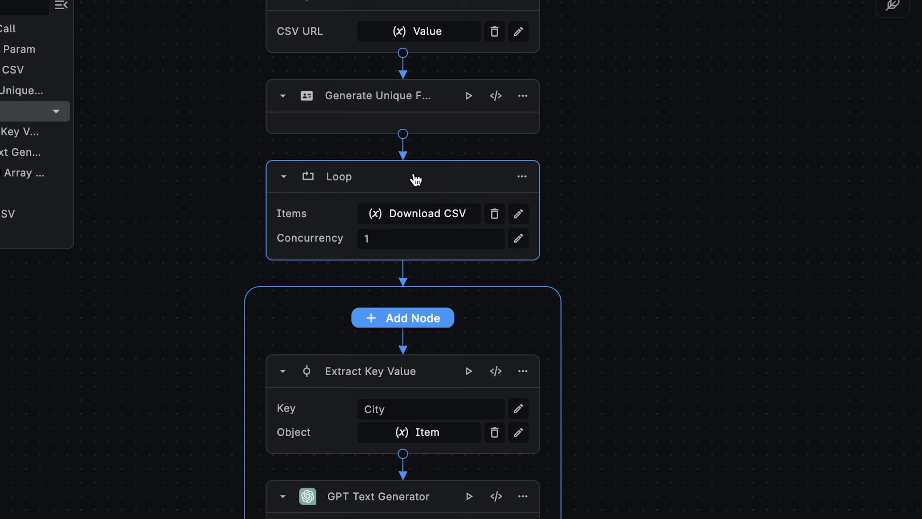
pyautogui.moveTo(457, 180)
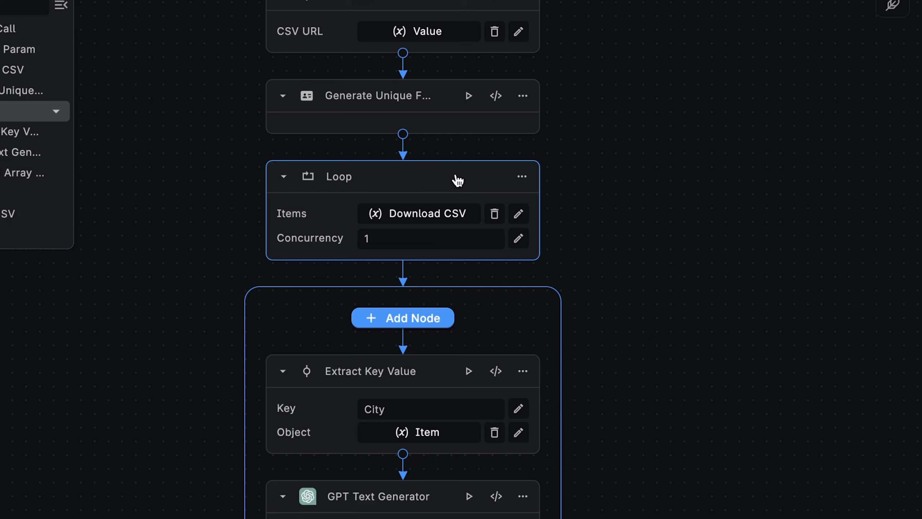
pyautogui.moveTo(419, 213)
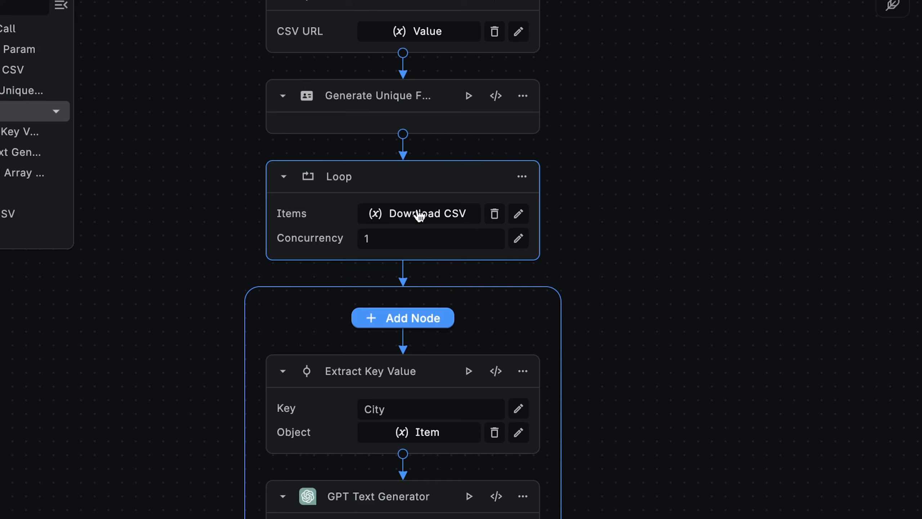
pyautogui.moveTo(420, 212)
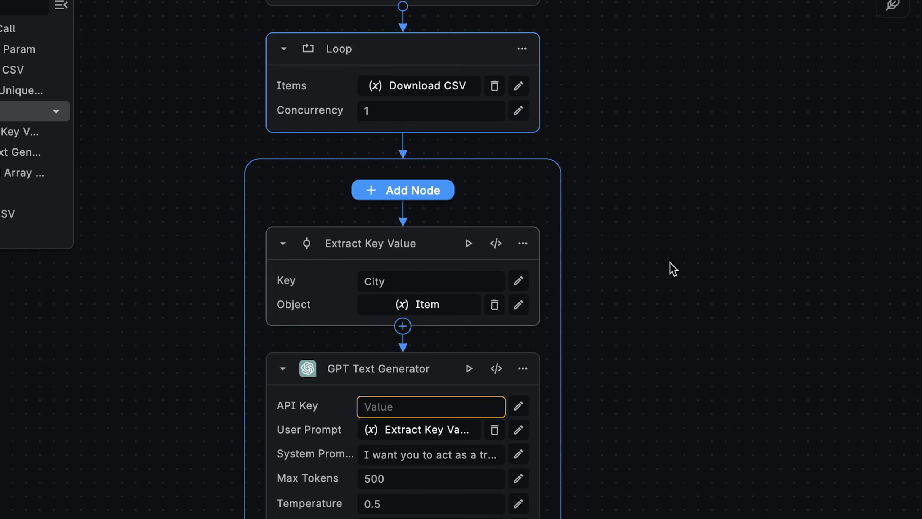
pyautogui.scroll(3)
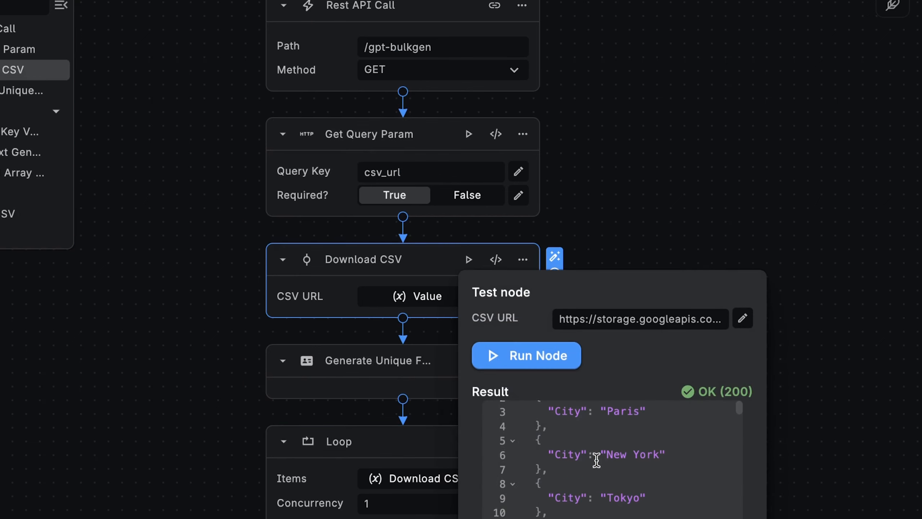
pyautogui.moveTo(644, 447)
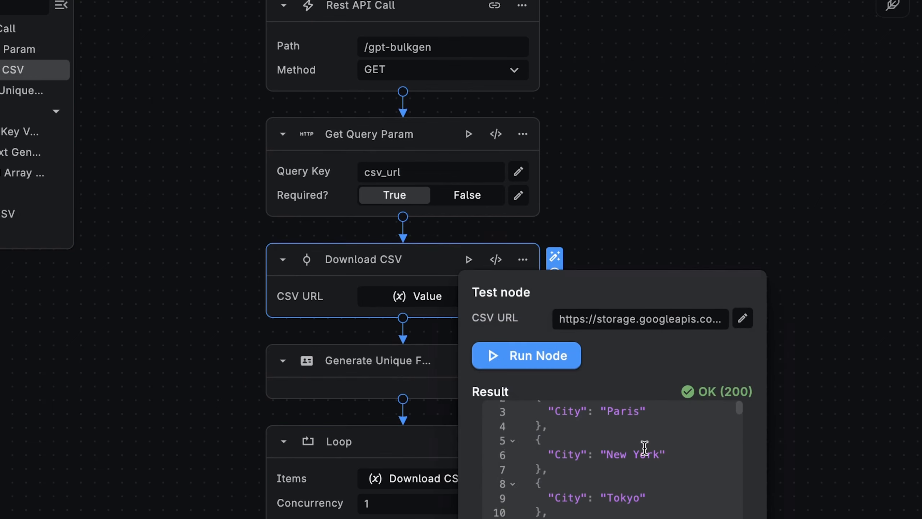
pyautogui.scroll(-3)
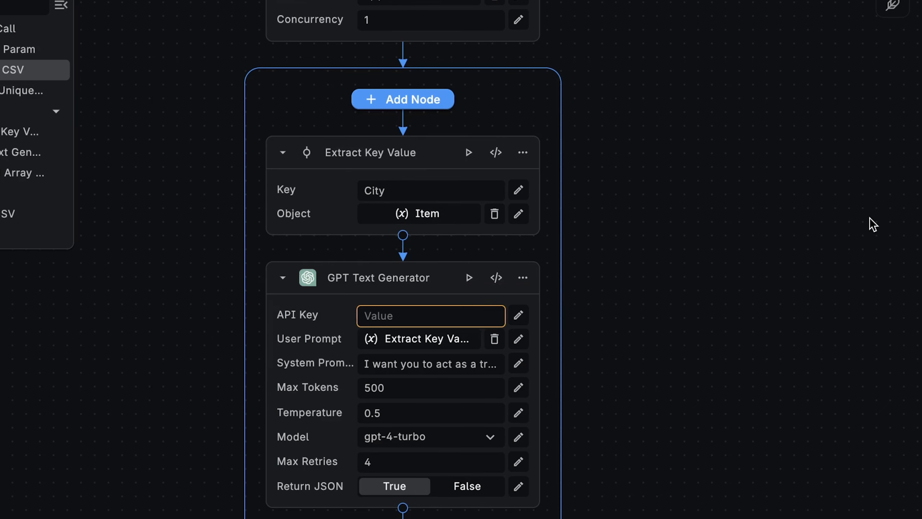
pyautogui.scroll(-3)
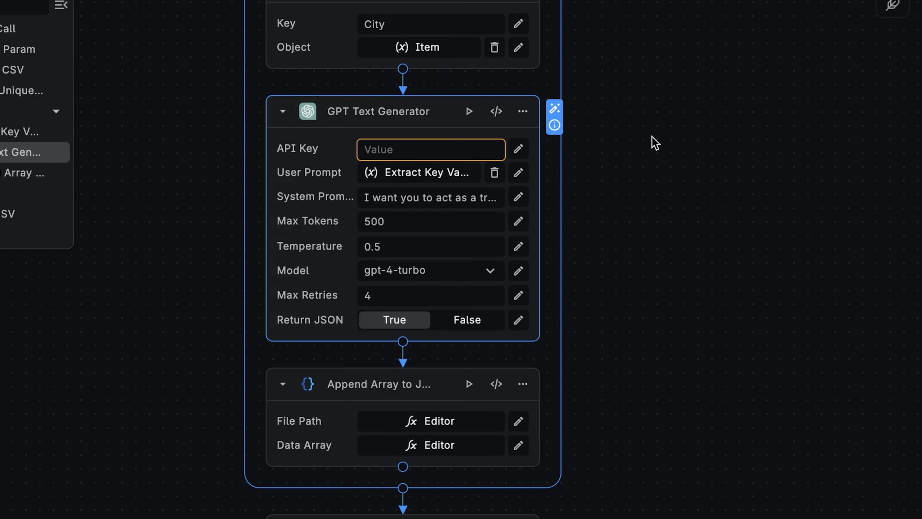
pyautogui.moveTo(411, 126)
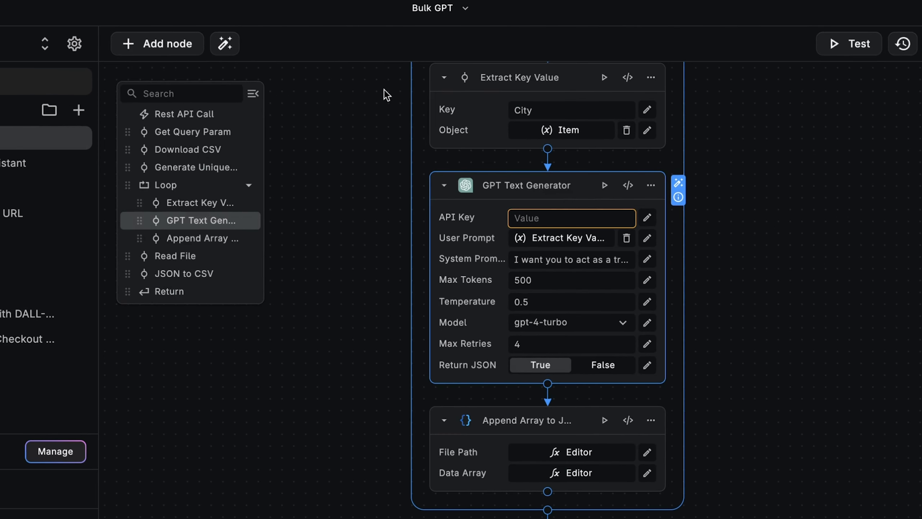
# Use the node catalogue, then scroll down toward the GPT Text Generator node.
pyautogui.click(157, 42)
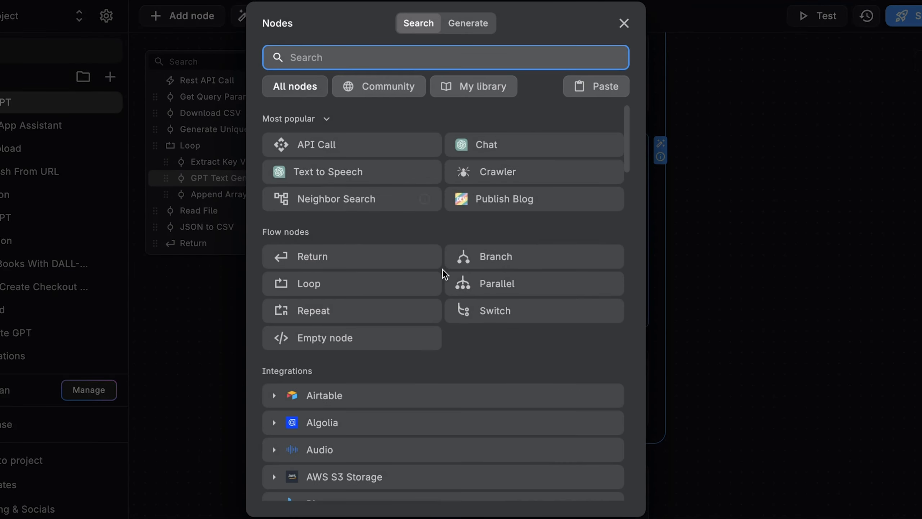
pyautogui.scroll(-3)
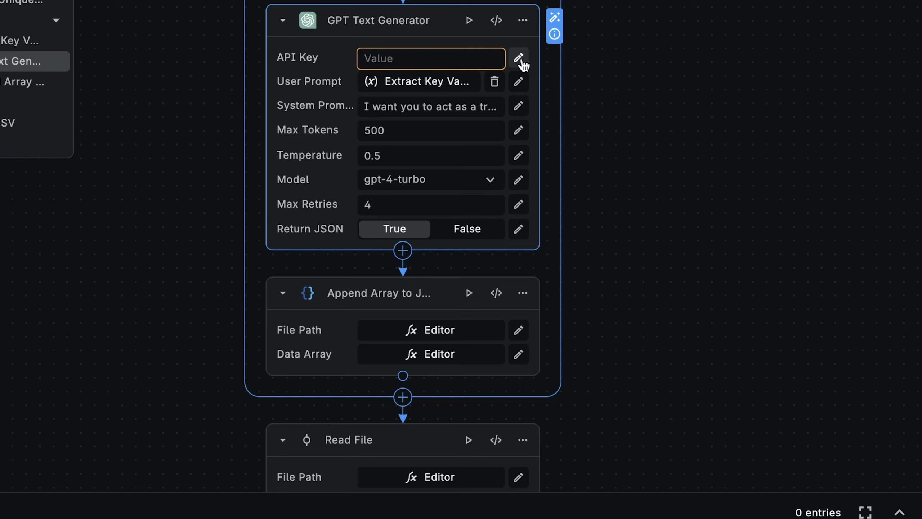
# Set the GPT Text Generator API key to the openai secret and review its prompts.
pyautogui.click(518, 58)
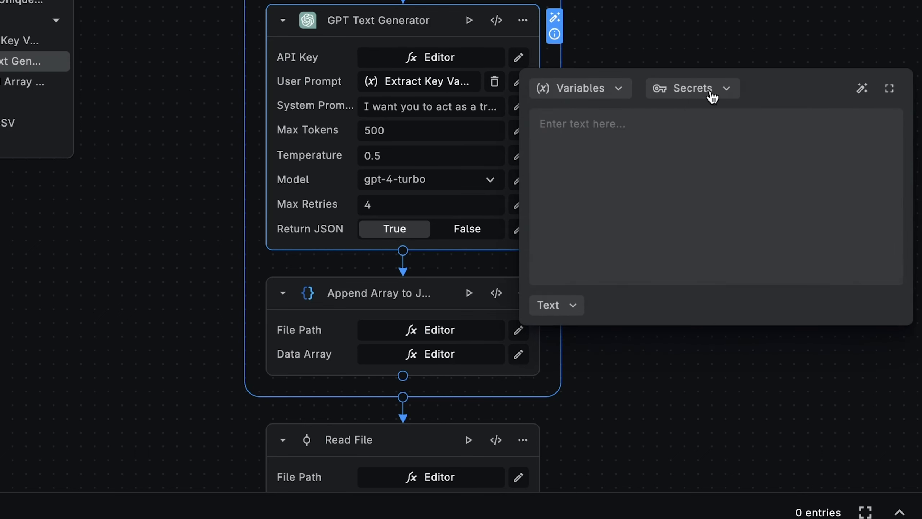
pyautogui.click(693, 88)
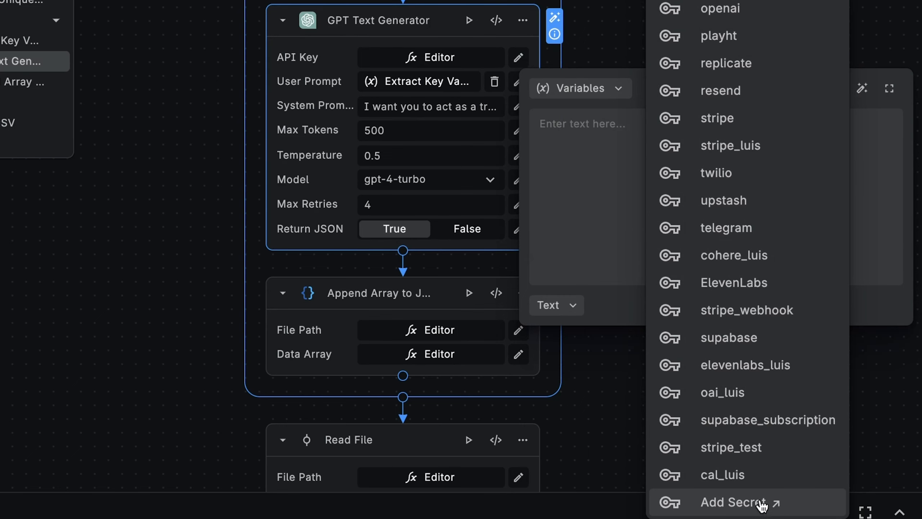
pyautogui.click(719, 8)
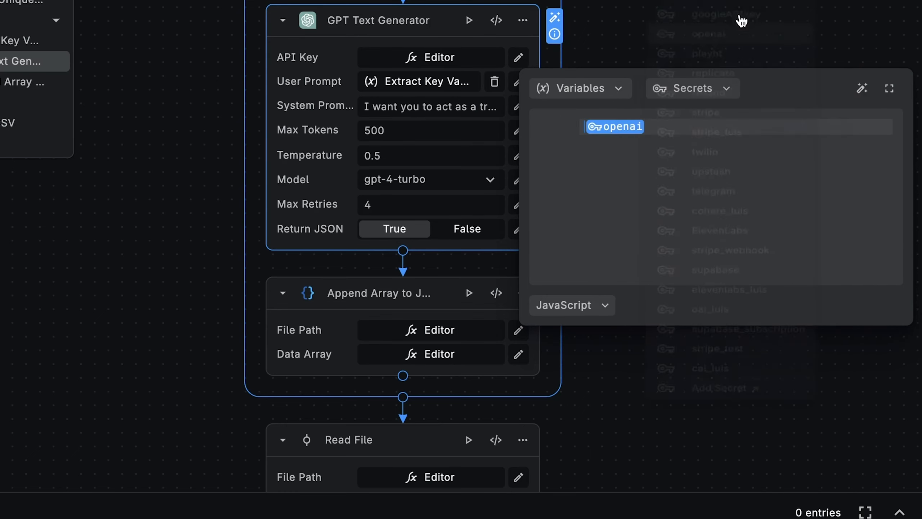
pyautogui.click(518, 106)
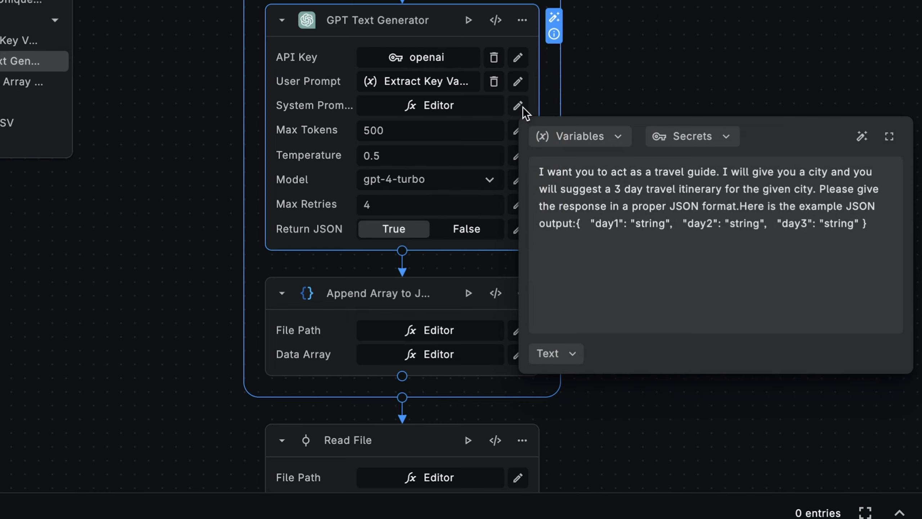
pyautogui.moveTo(755, 247)
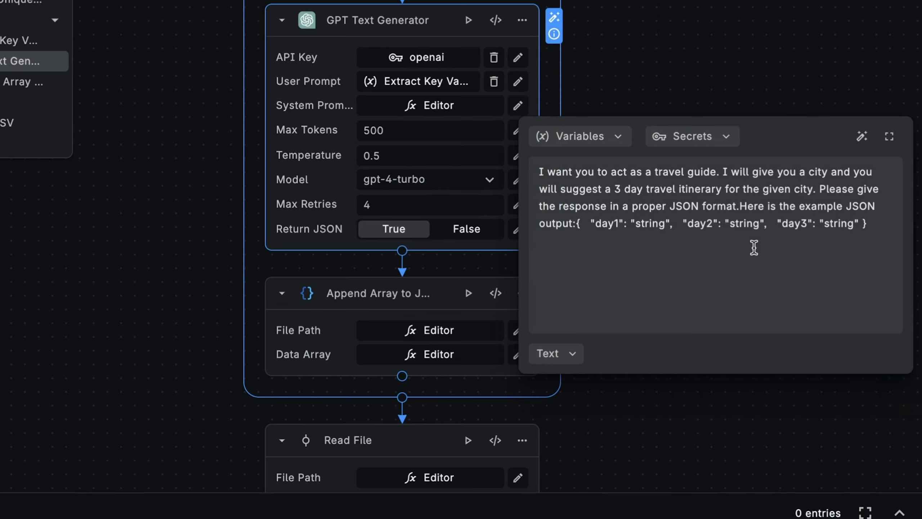
pyautogui.moveTo(762, 252)
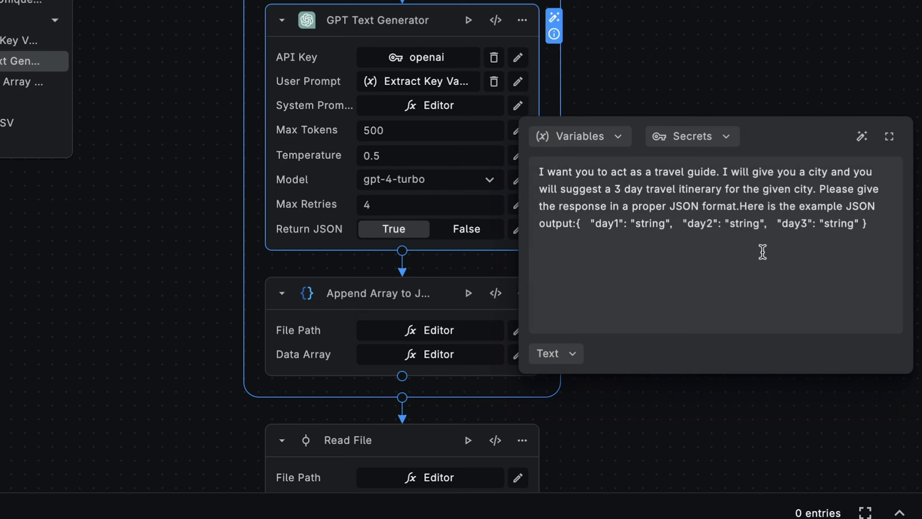
pyautogui.moveTo(770, 262)
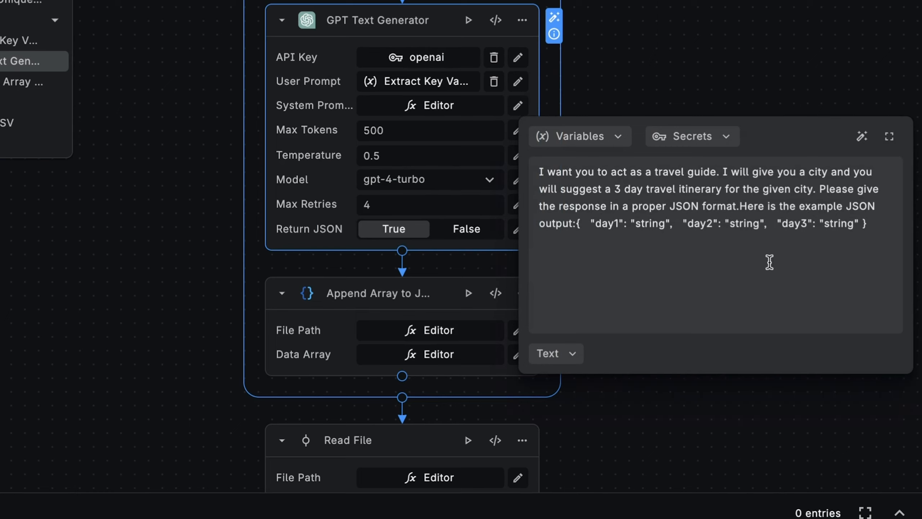
pyautogui.moveTo(774, 271)
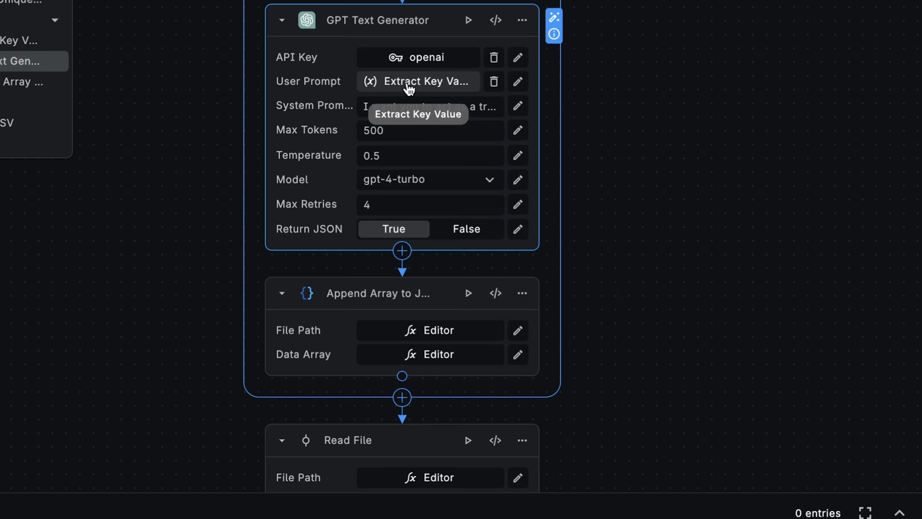
pyautogui.click(418, 82)
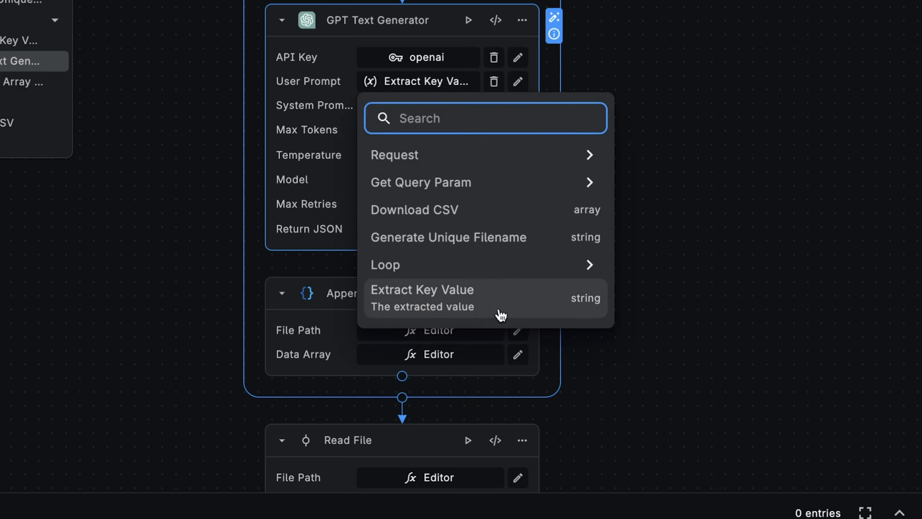
pyautogui.moveTo(828, 234)
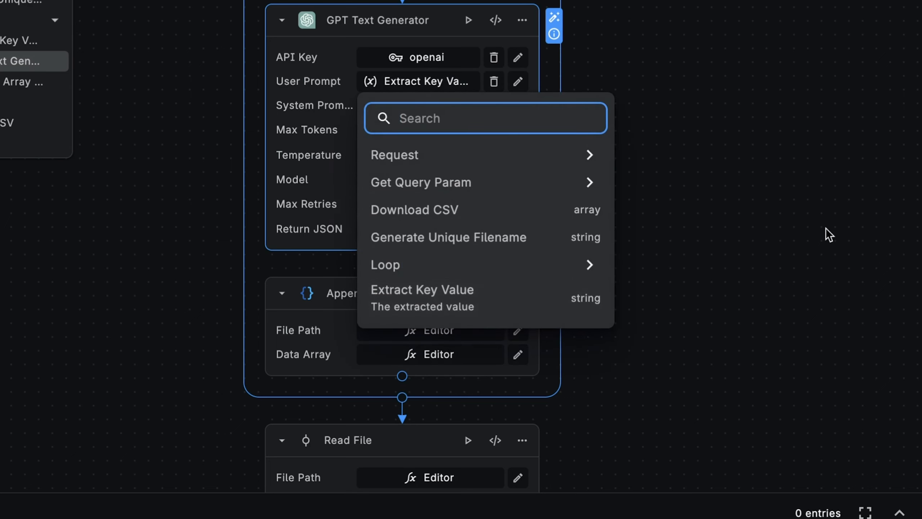
# Run the GPT Text Generator test with New York, review the itinerary JSON, then close it.
pyautogui.click(553, 21)
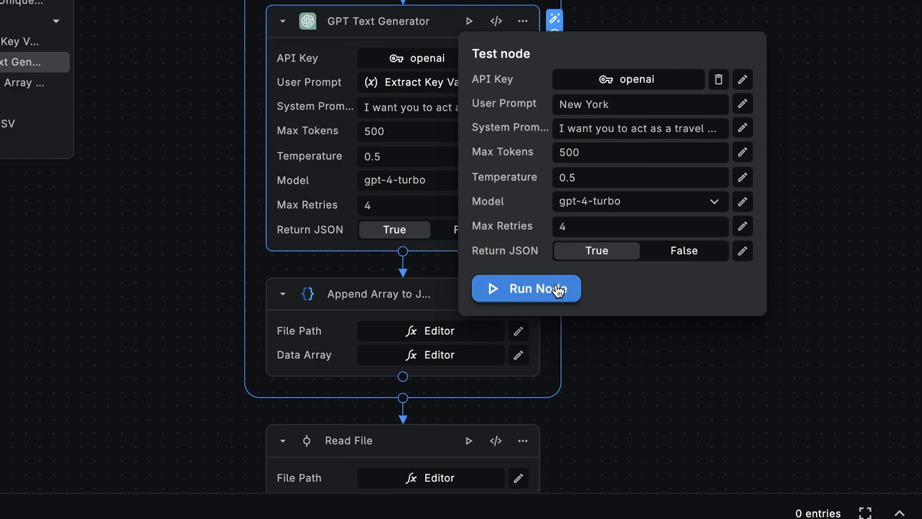
pyautogui.click(525, 288)
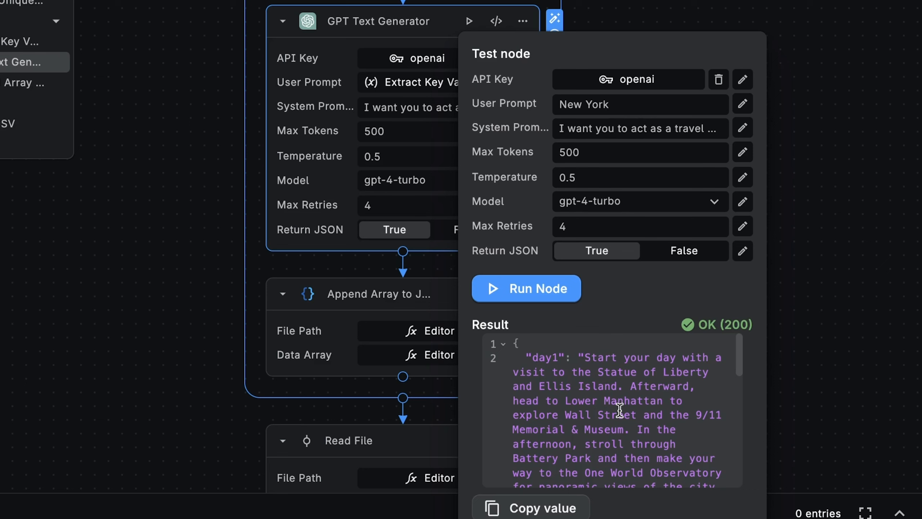
pyautogui.scroll(-3)
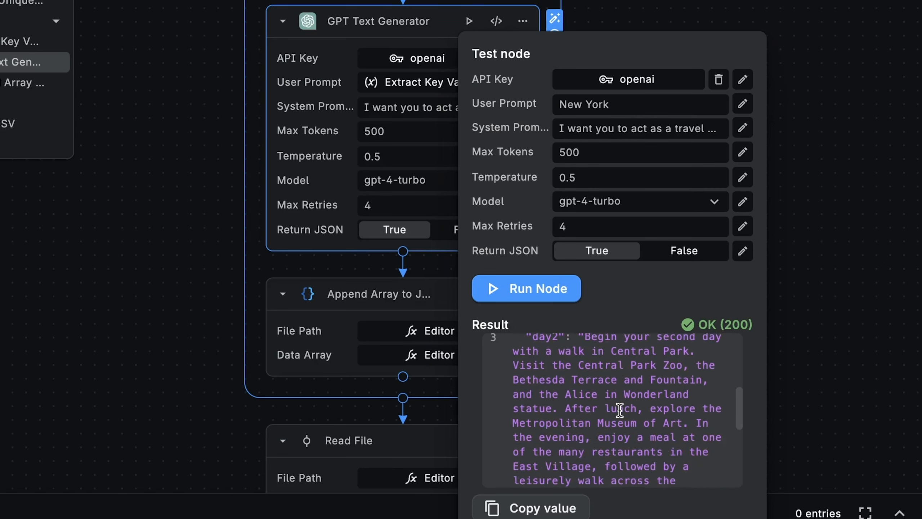
pyautogui.click(554, 21)
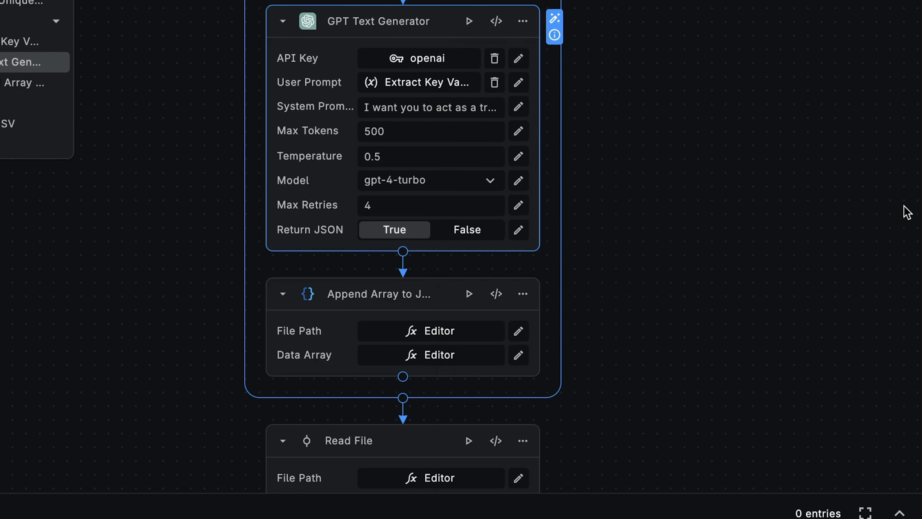
pyautogui.scroll(-3)
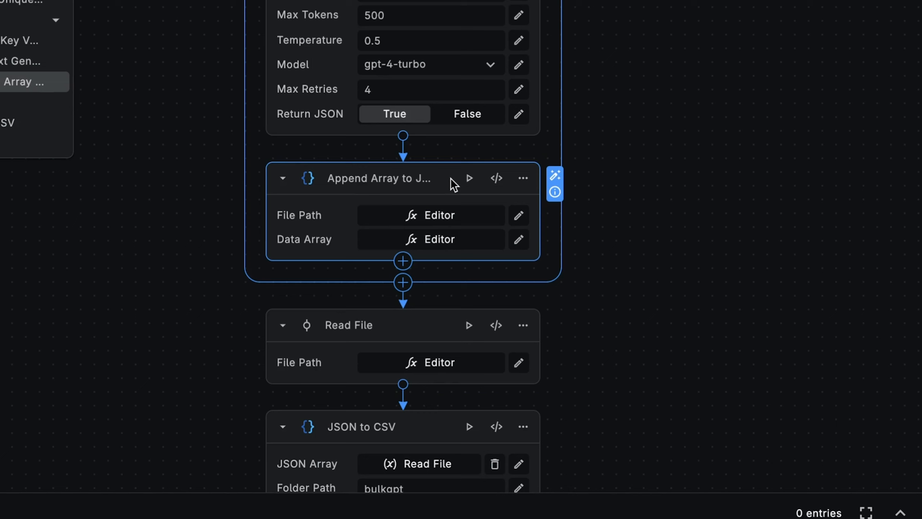
pyautogui.moveTo(376, 178)
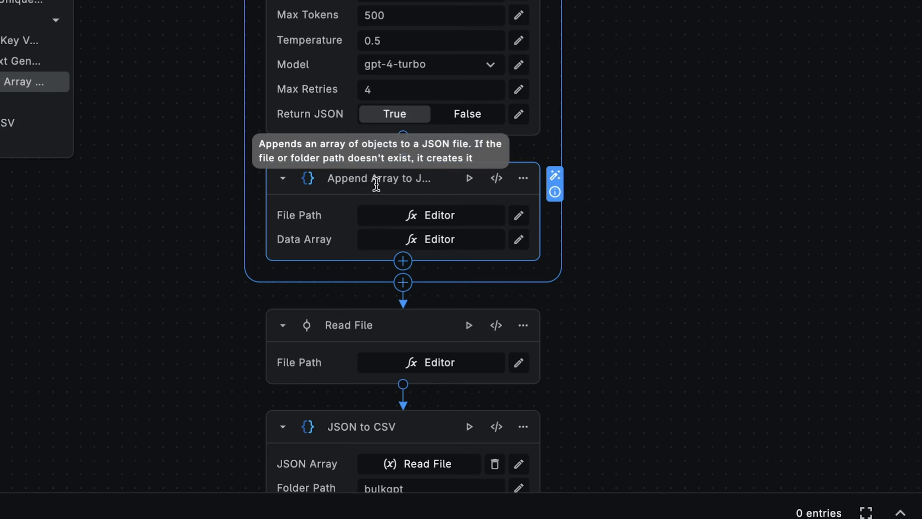
pyautogui.moveTo(385, 185)
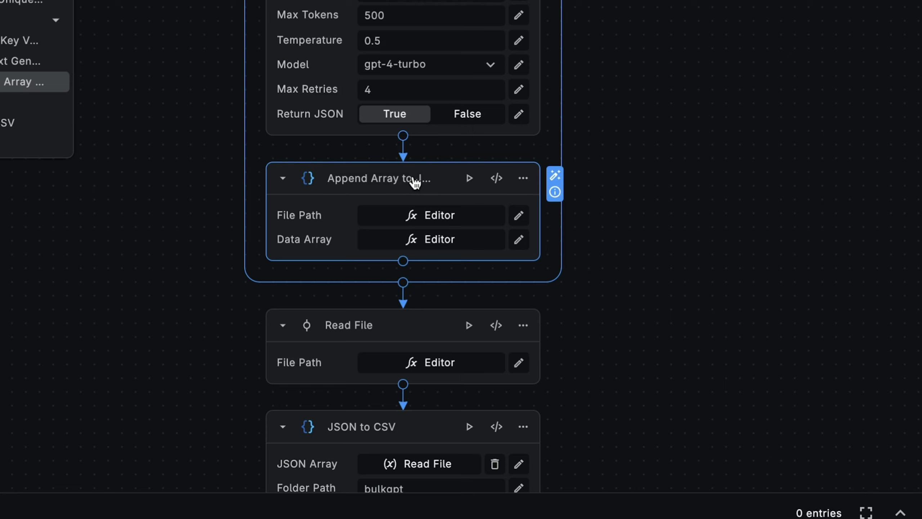
pyautogui.moveTo(435, 214)
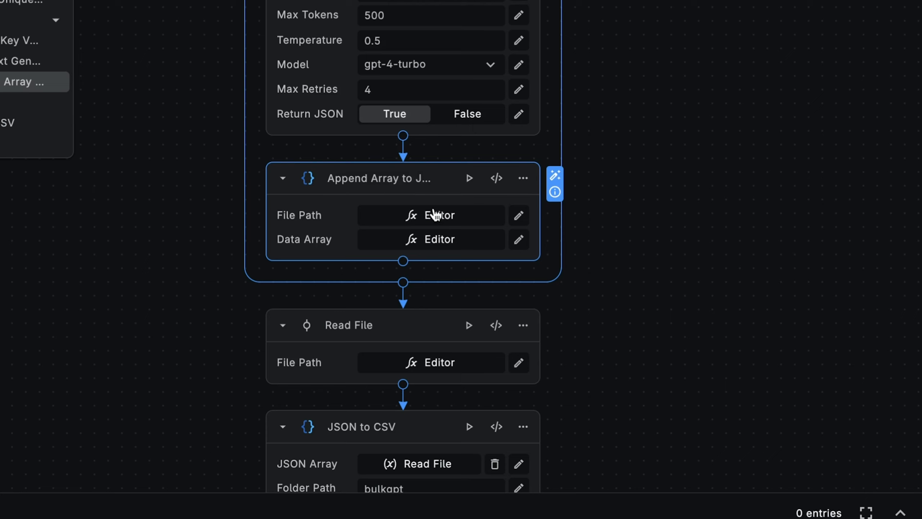
pyautogui.click(431, 215)
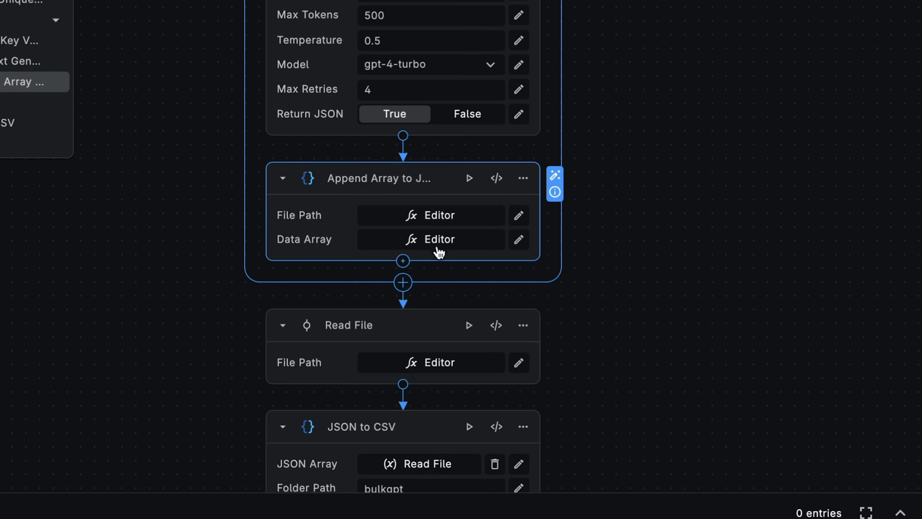
pyautogui.click(431, 239)
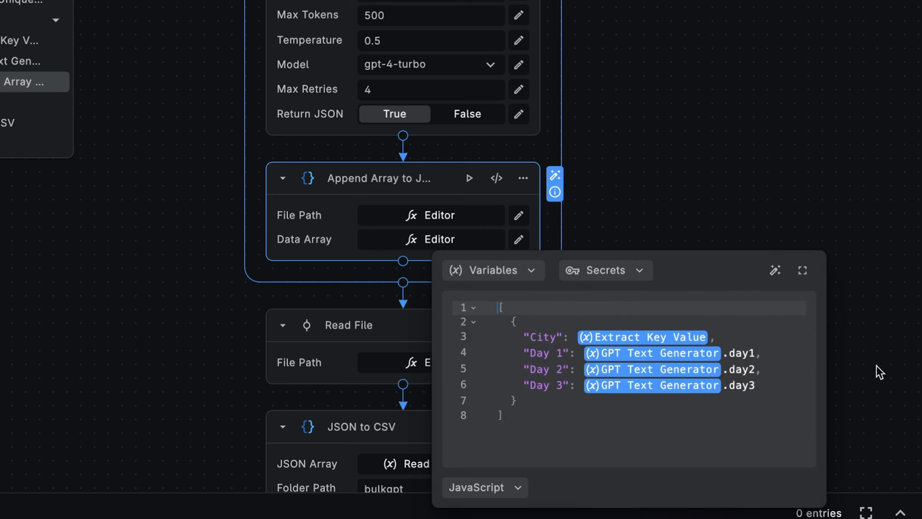
pyautogui.moveTo(854, 283)
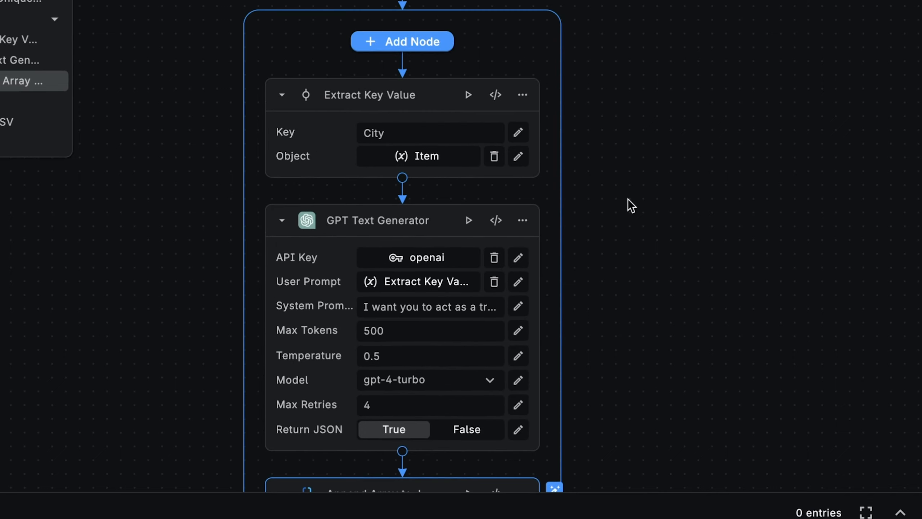
pyautogui.scroll(-3)
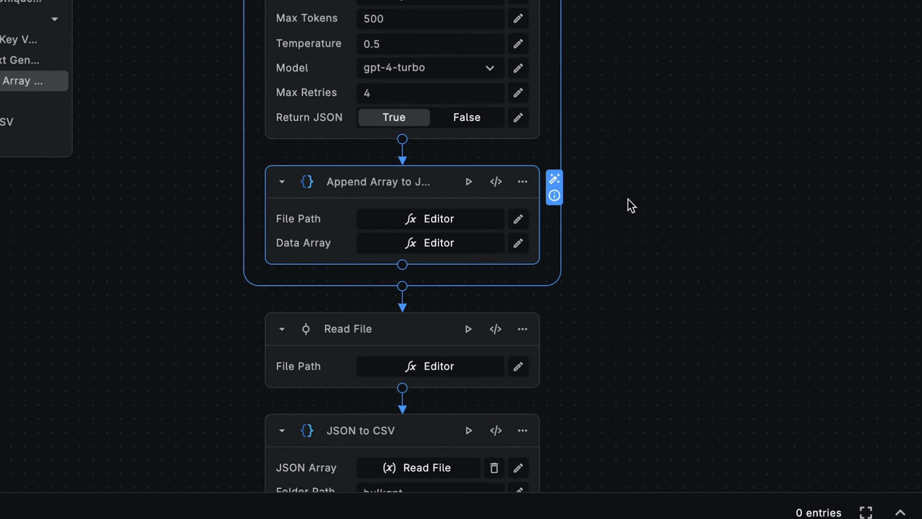
pyautogui.scroll(3)
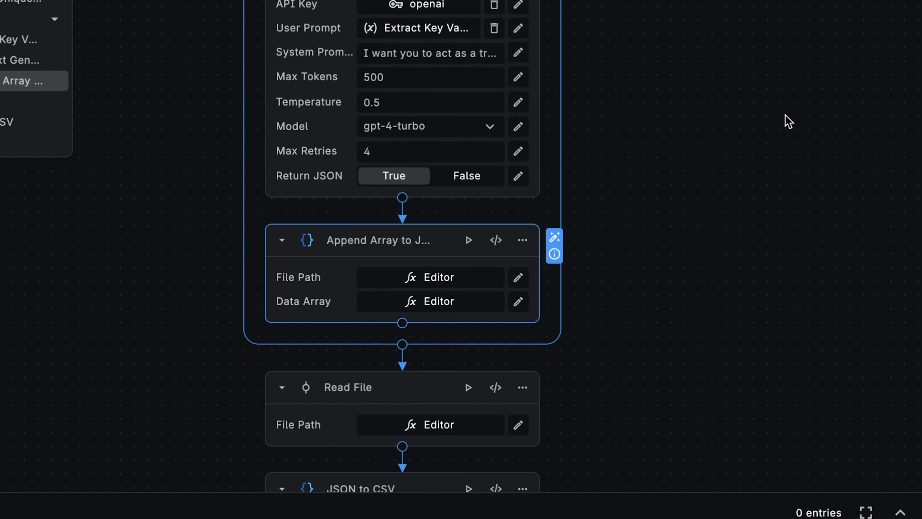
pyautogui.scroll(-3)
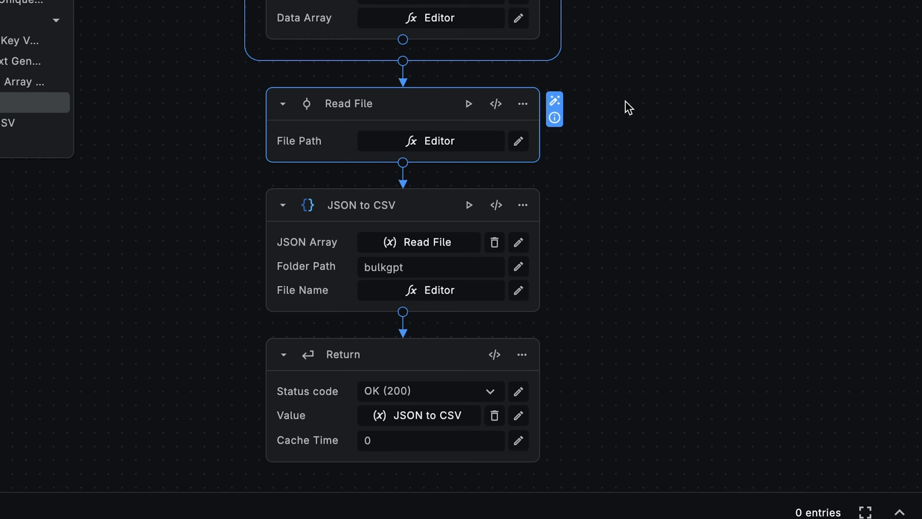
pyautogui.moveTo(465, 128)
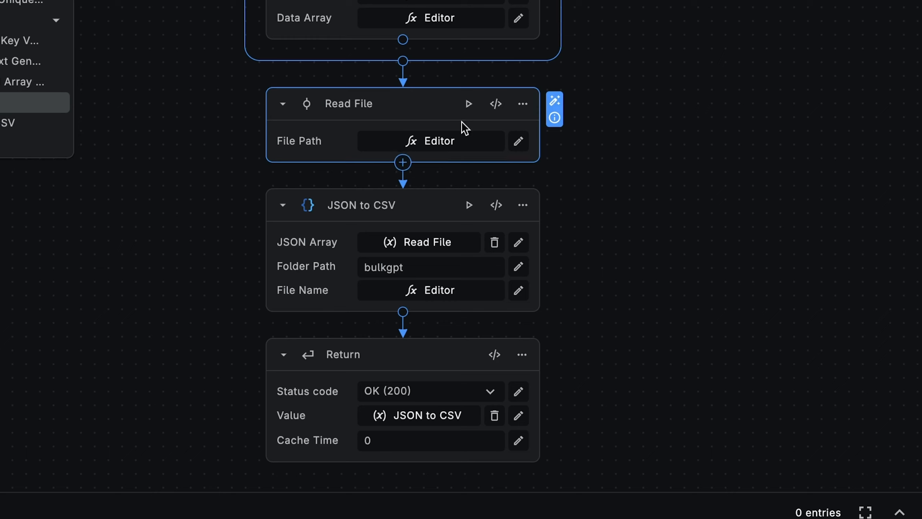
pyautogui.moveTo(306, 121)
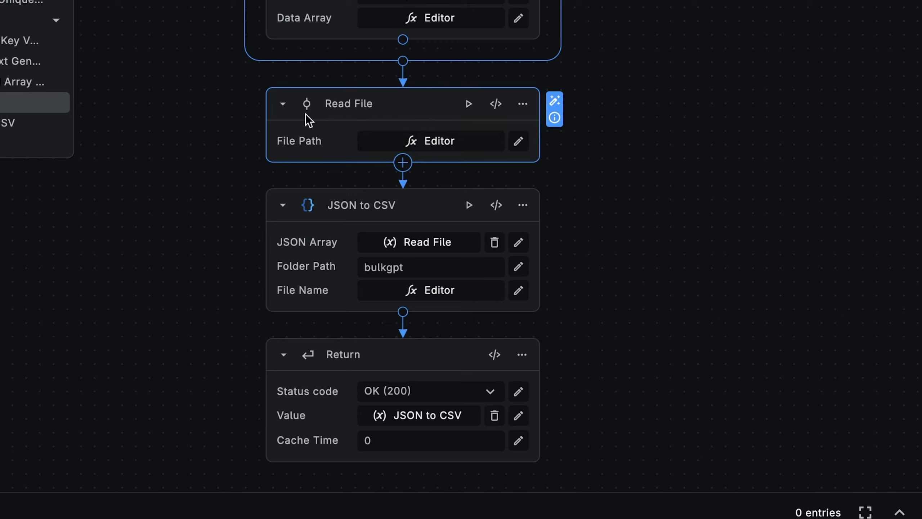
pyautogui.moveTo(453, 148)
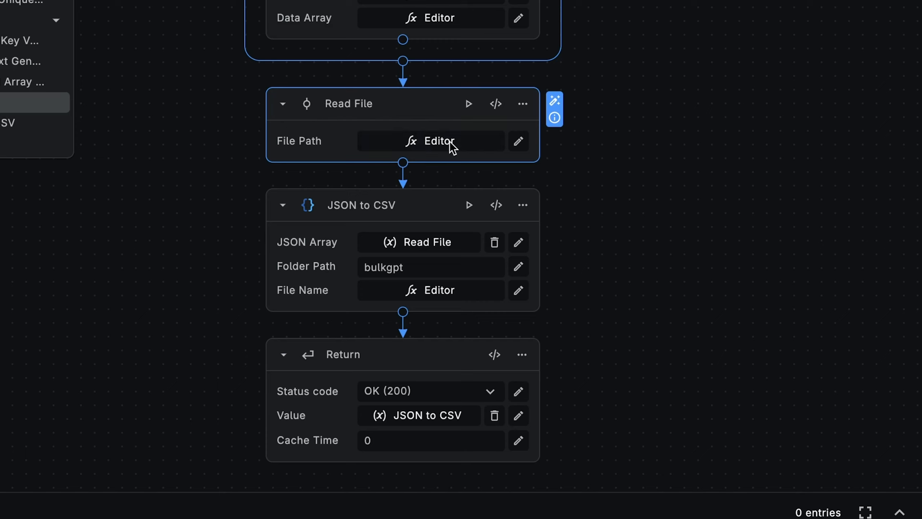
pyautogui.moveTo(387, 106)
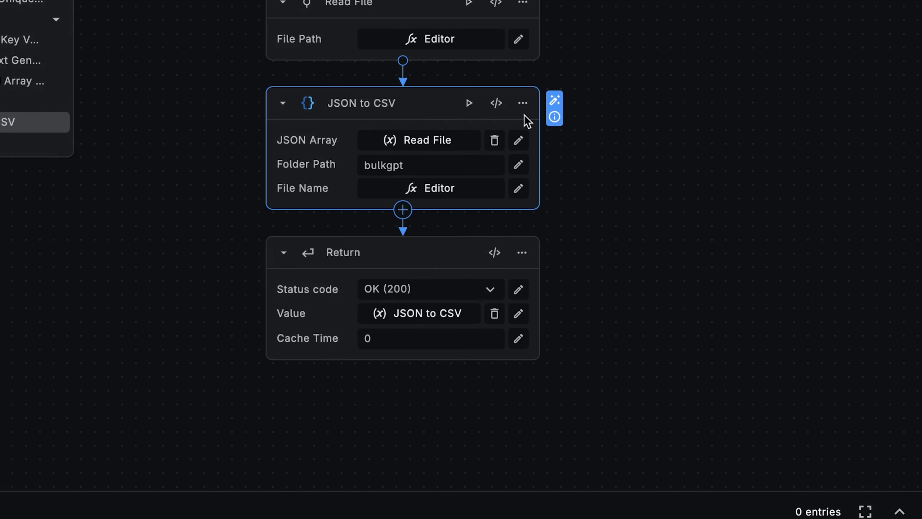
pyautogui.moveTo(309, 106)
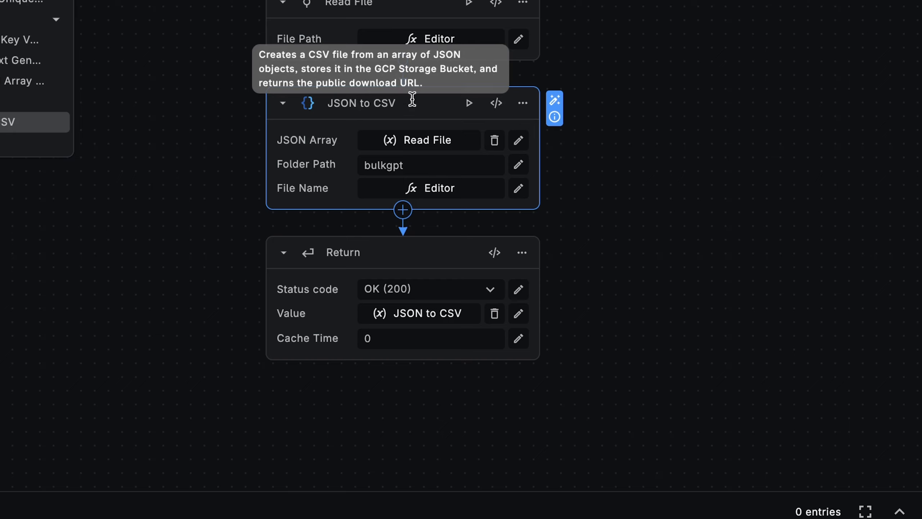
pyautogui.moveTo(621, 148)
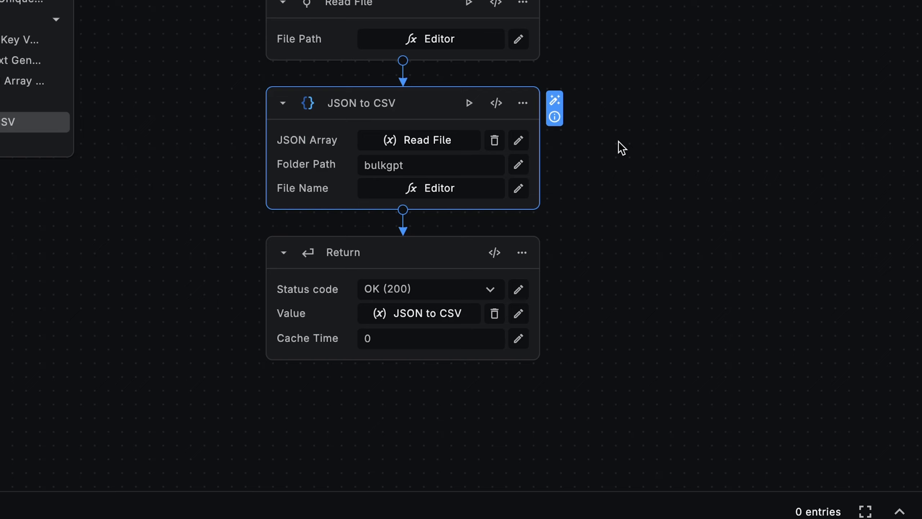
pyautogui.moveTo(440, 140)
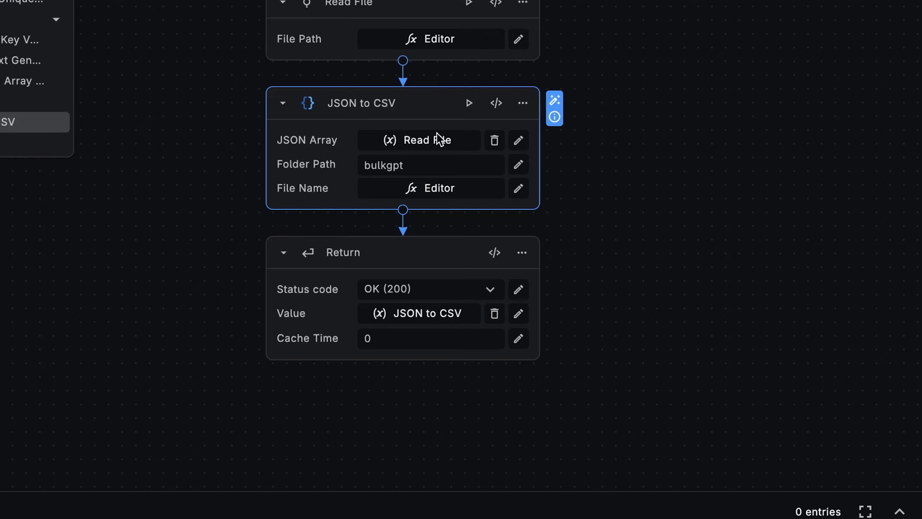
pyautogui.moveTo(432, 192)
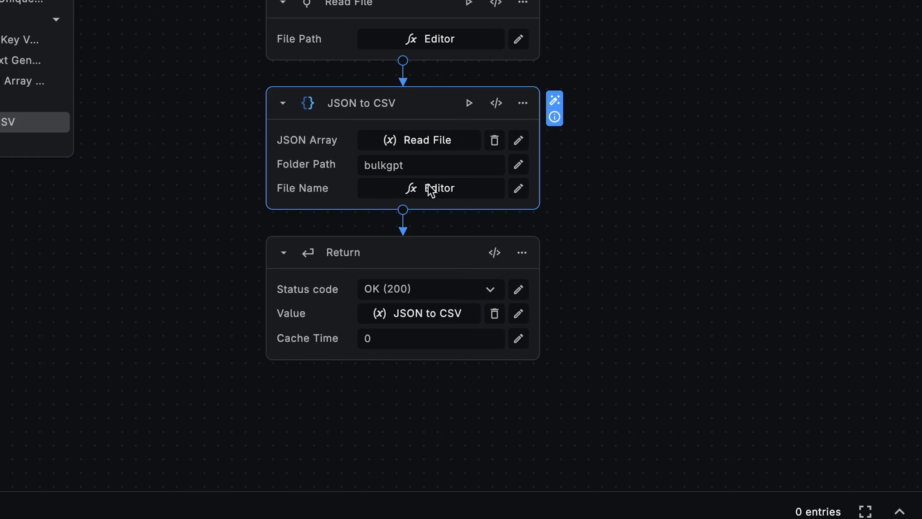
pyautogui.scroll(-3)
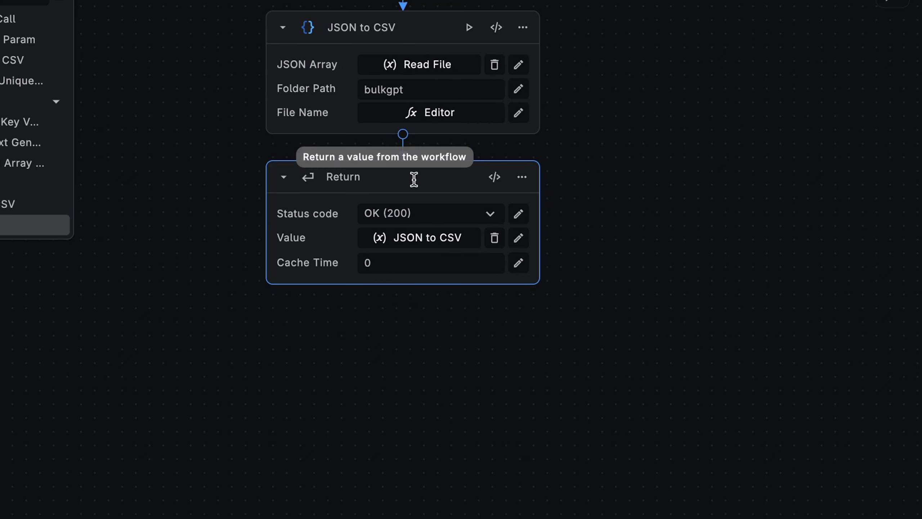
pyautogui.moveTo(419, 238)
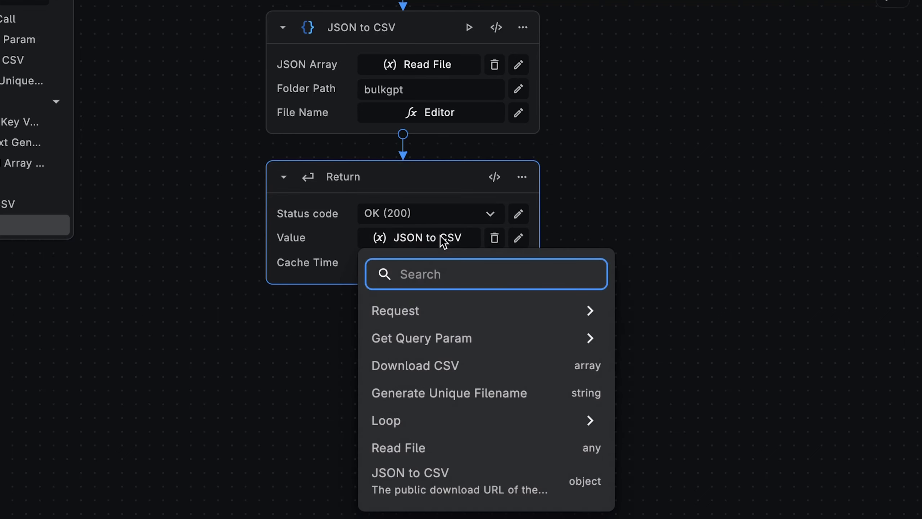
pyautogui.moveTo(485, 509)
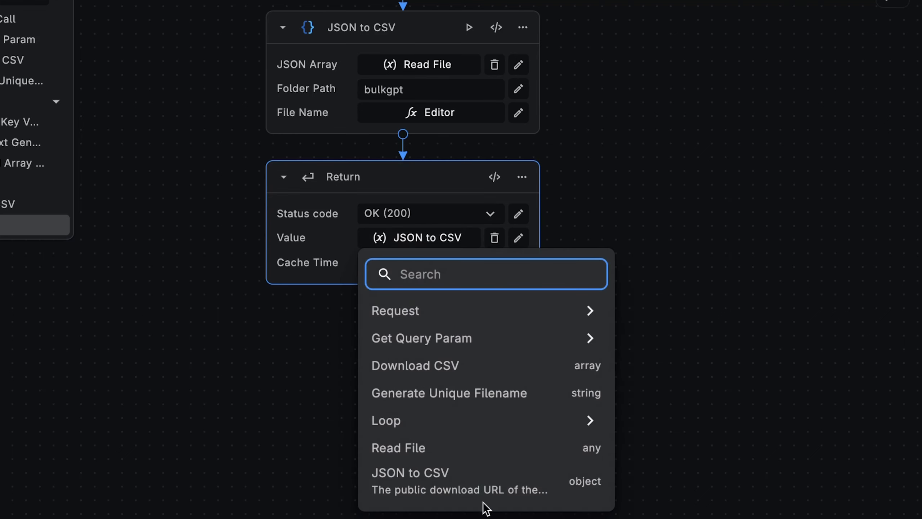
pyautogui.click(693, 145)
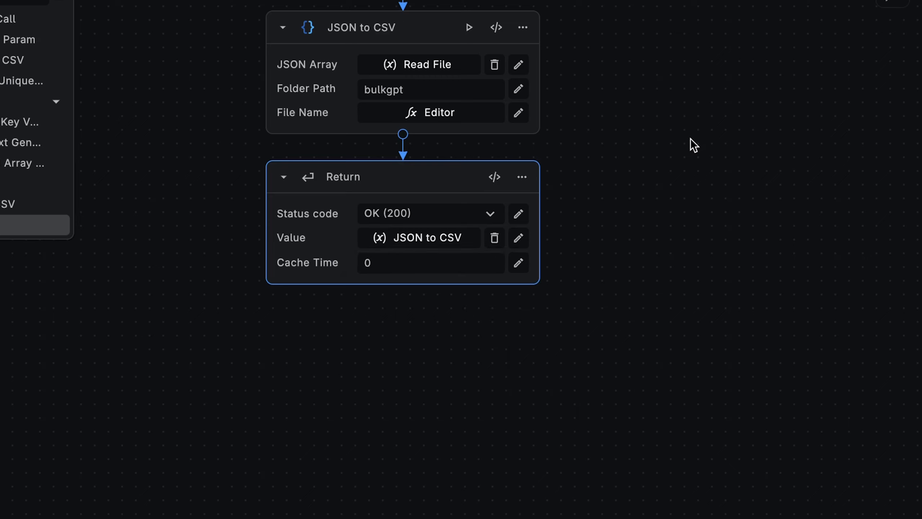
pyautogui.click(843, 60)
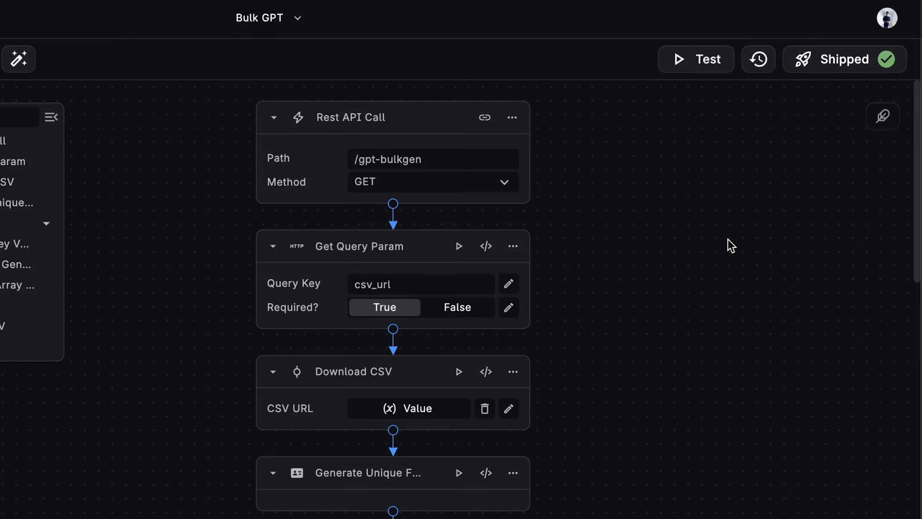
# Test the workflow with query parameter csv_url set to the worldcities_200.csv URL.
pyautogui.scroll(3)
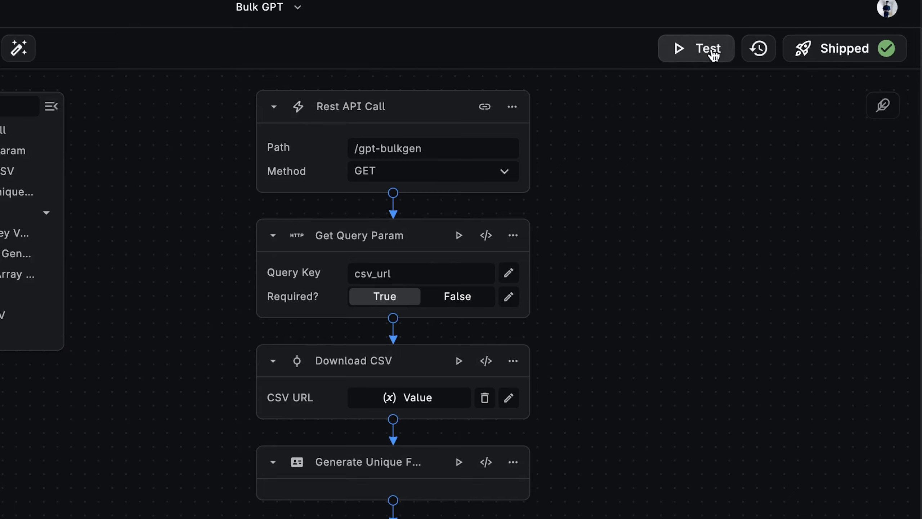
pyautogui.click(695, 48)
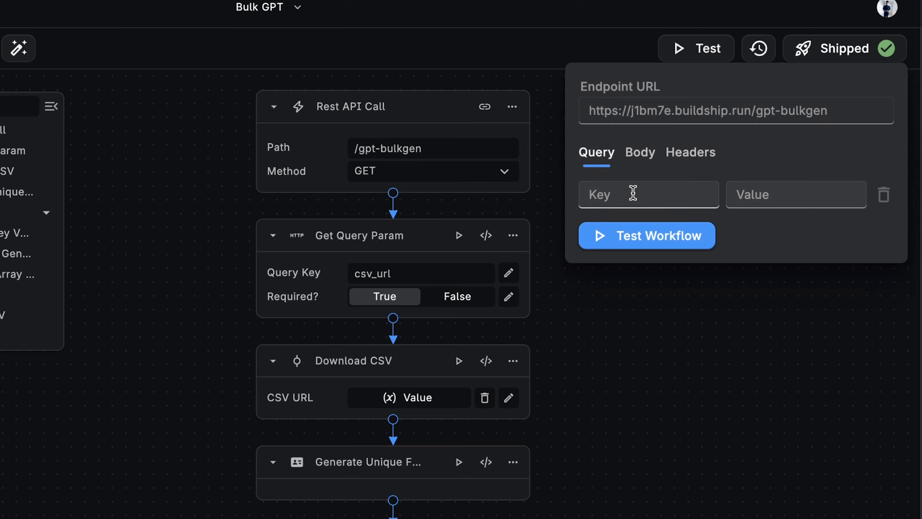
pyautogui.write('csv_')
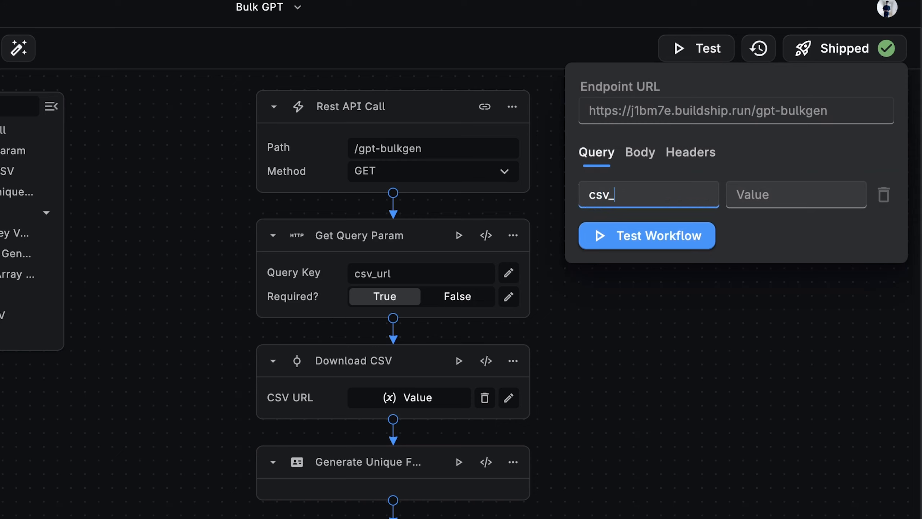
pyautogui.write('url')
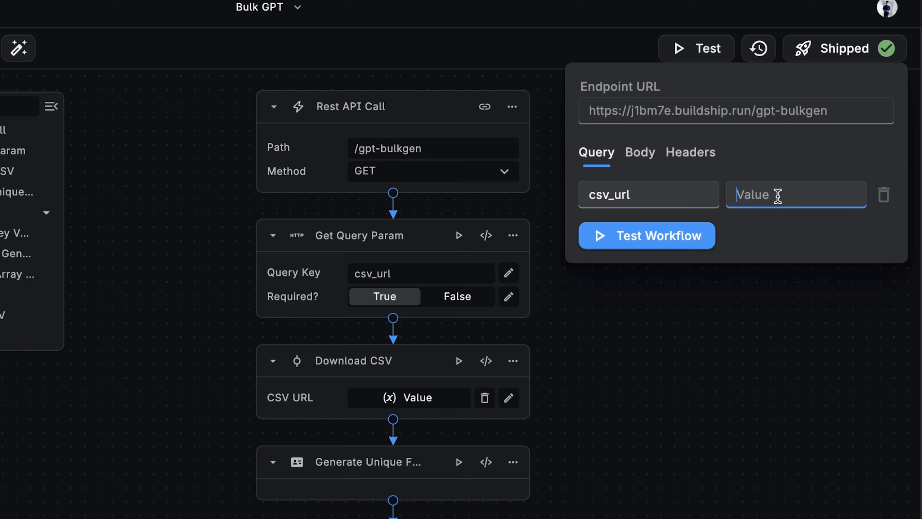
pyautogui.write('/worldcities_200.csv')
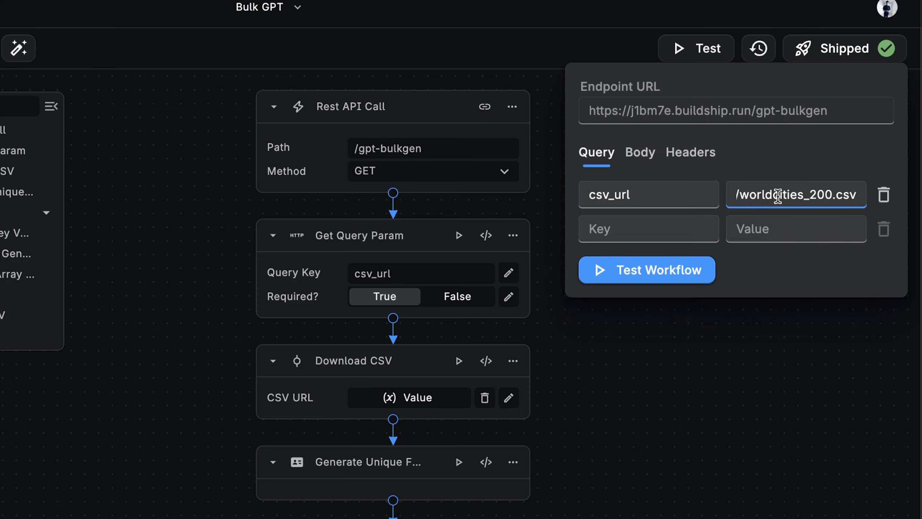
pyautogui.moveTo(777, 285)
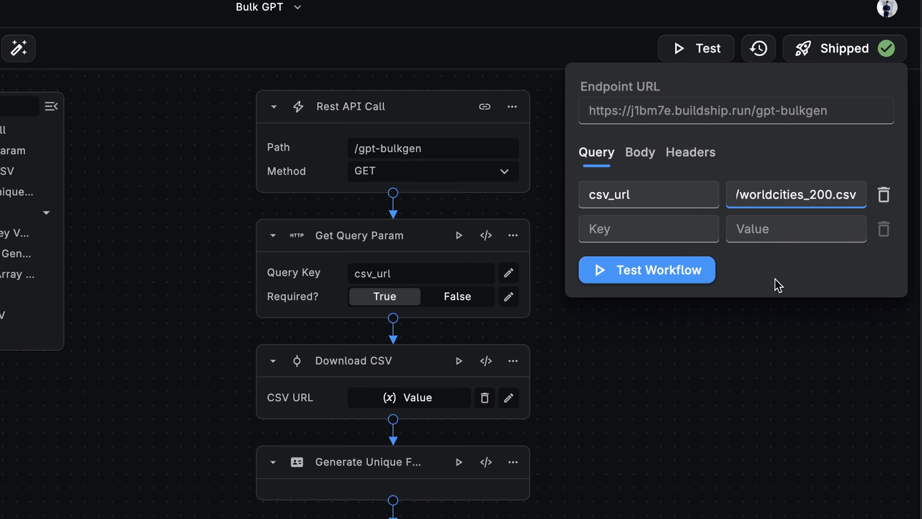
pyautogui.click(646, 269)
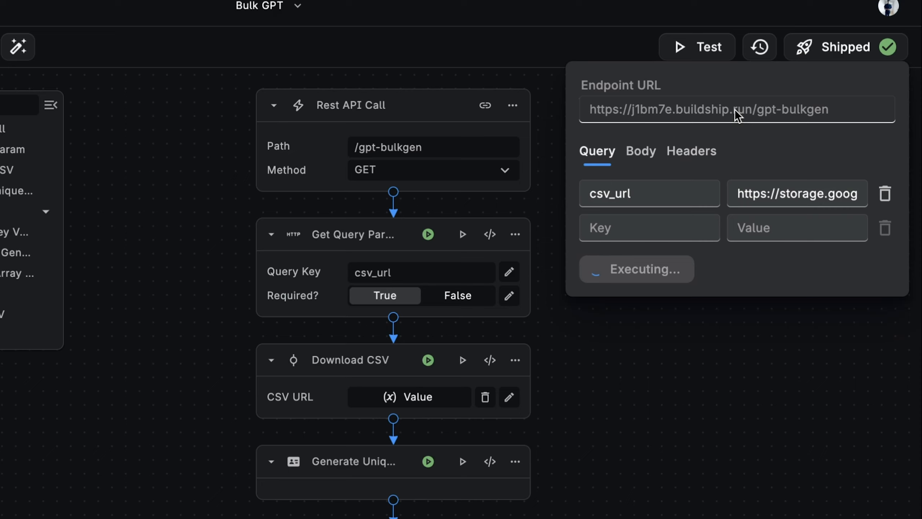
pyautogui.moveTo(900, 357)
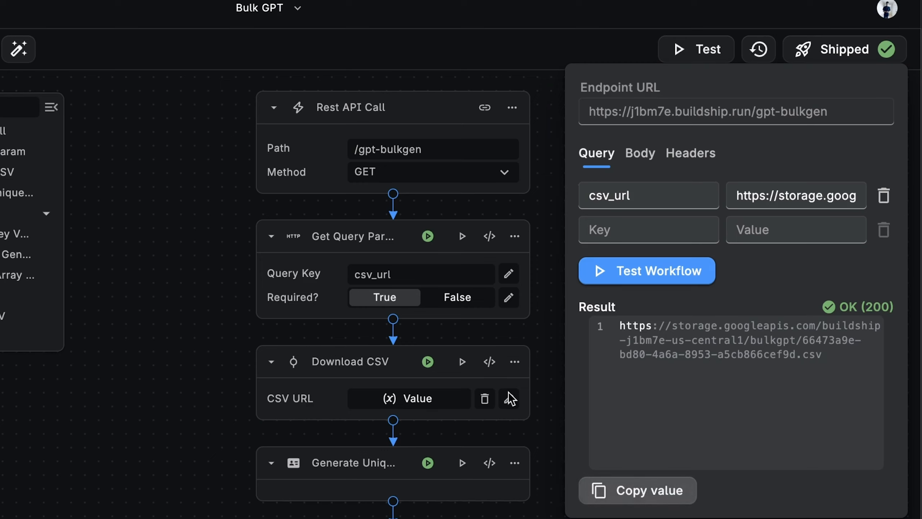
# Open the itinerary CSV in Numbers and scroll through its City and Day 1–3 columns.
pyautogui.click(734, 340)
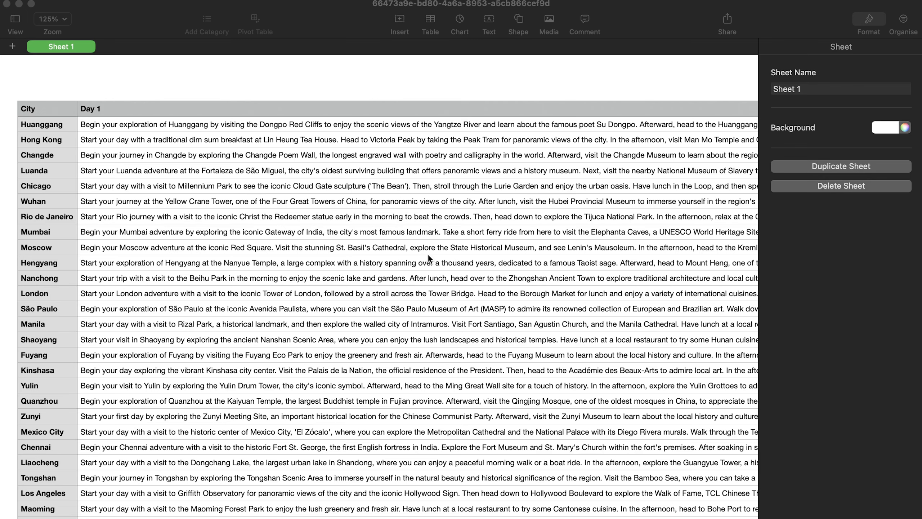
pyautogui.hscroll(3)
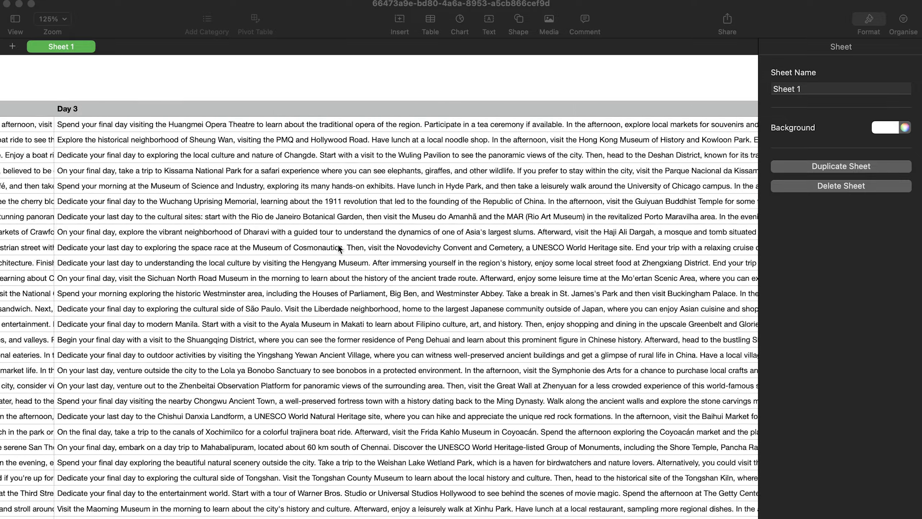
pyautogui.scroll(3)
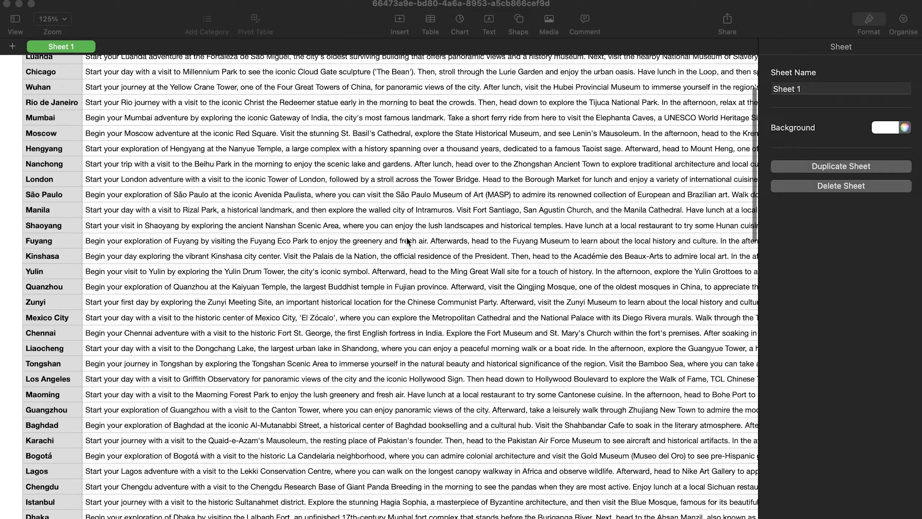
pyautogui.scroll(-3)
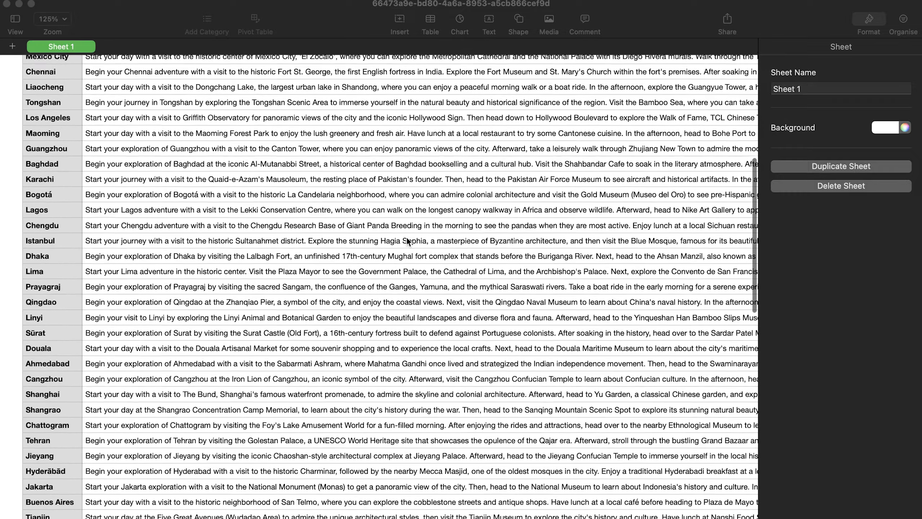
pyautogui.scroll(3)
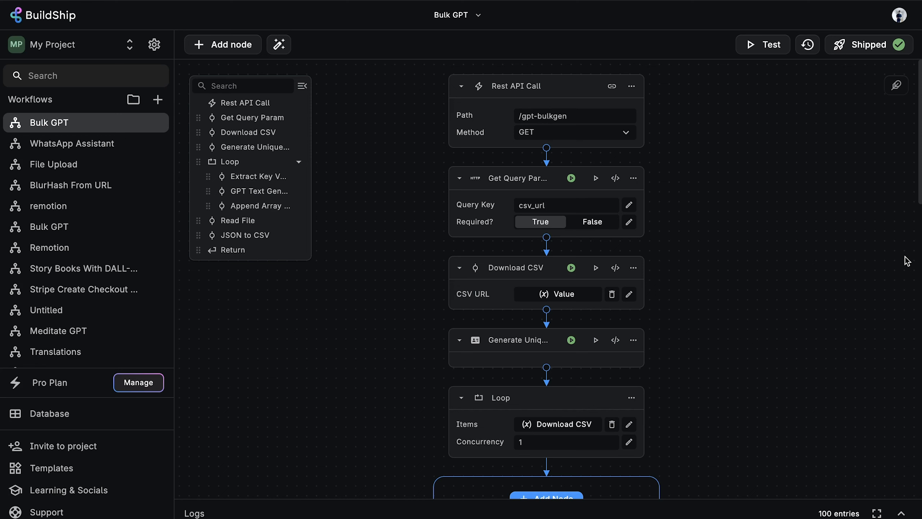
pyautogui.moveTo(813, 334)
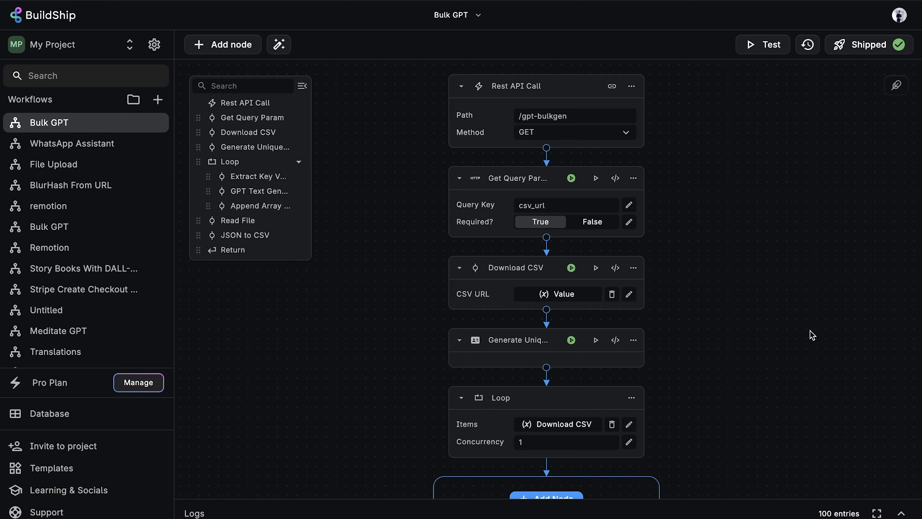
pyautogui.scroll(-3)
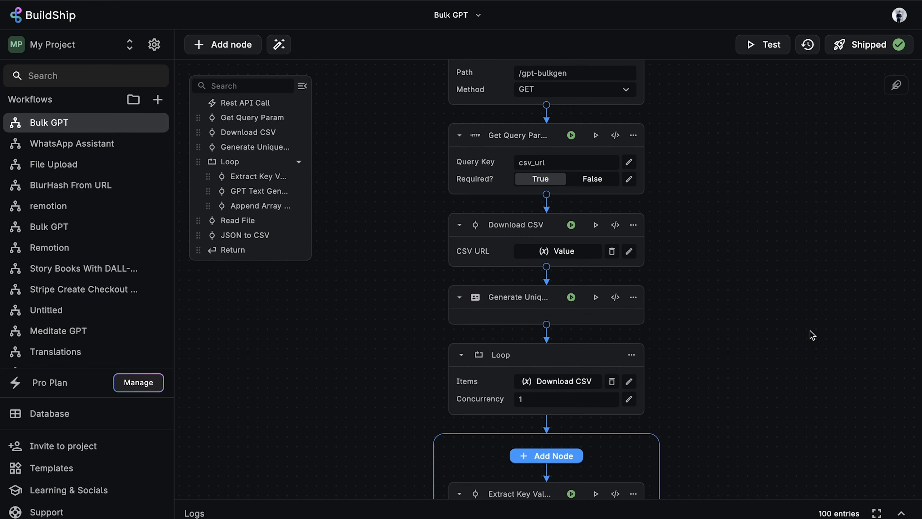
pyautogui.scroll(-3)
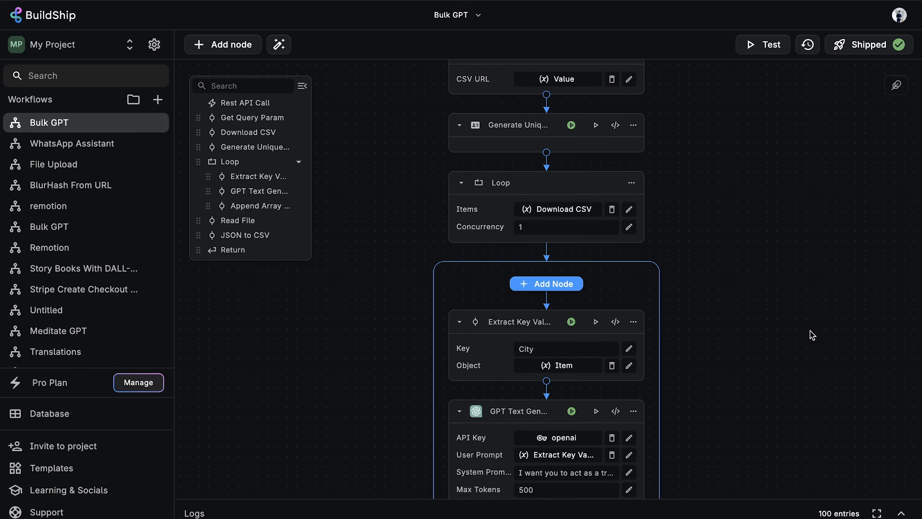
pyautogui.scroll(-3)
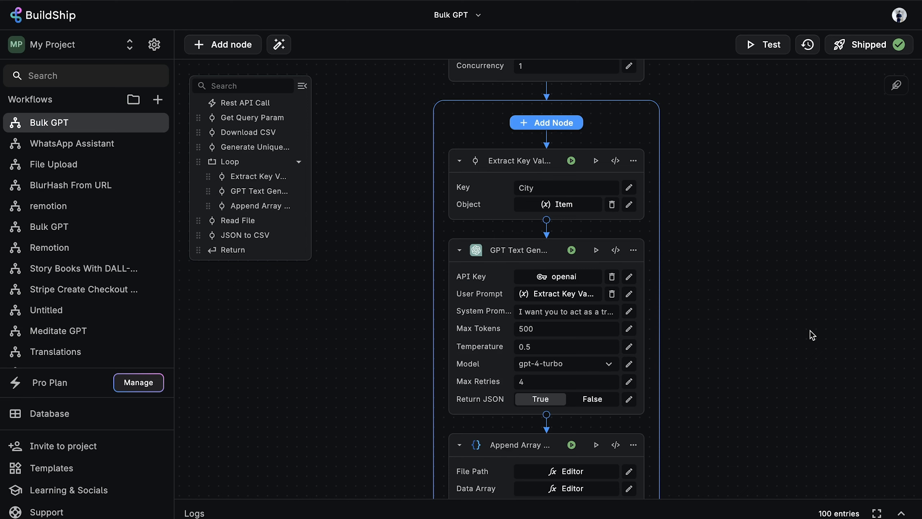
pyautogui.scroll(3)
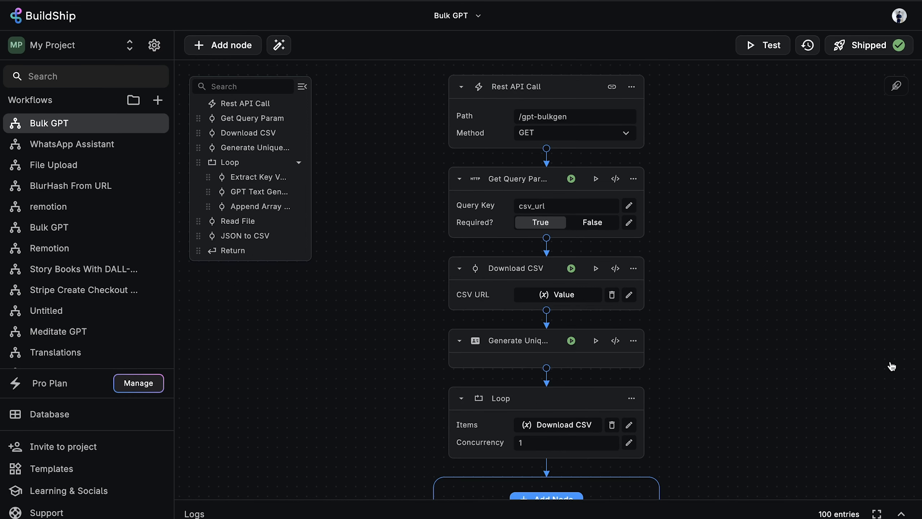